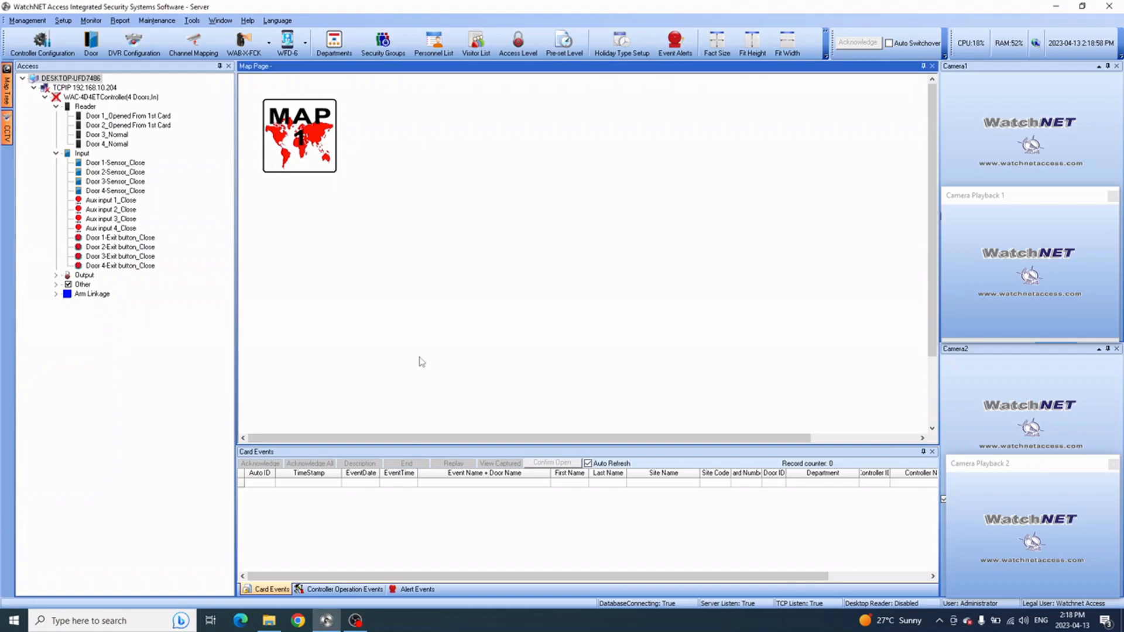
{"action": "mouse_move", "coordinate": [397, 375]}
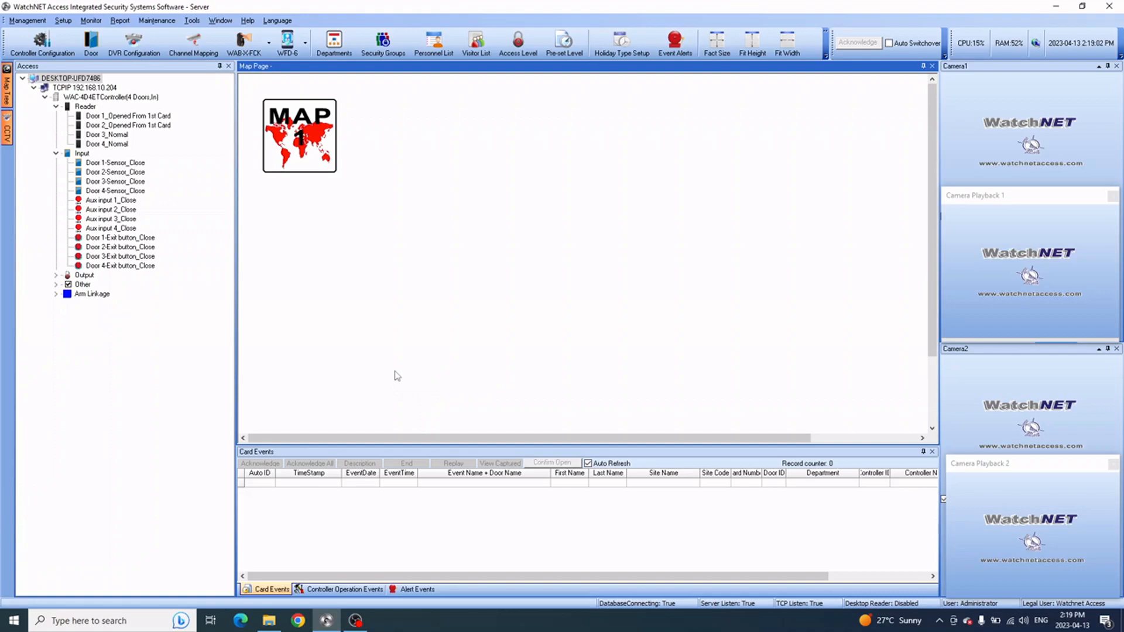
{"action": "mouse_move", "coordinate": [401, 380]}
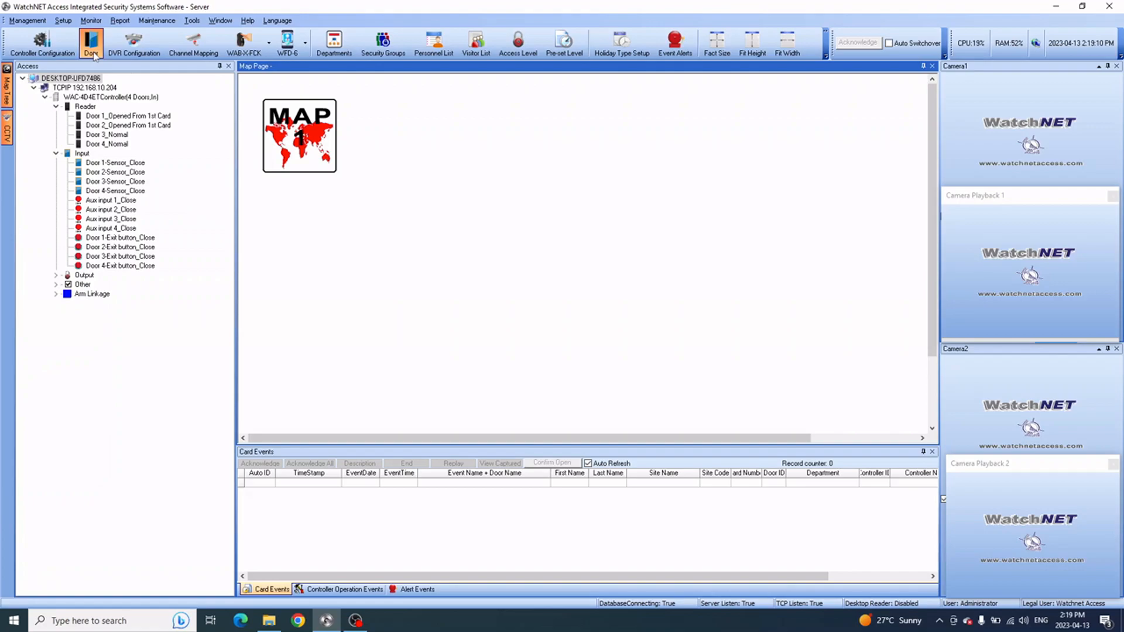
Bring up Door 1's Door Access Schedule list in the door configuration
{"action": "left_click", "coordinate": [91, 44]}
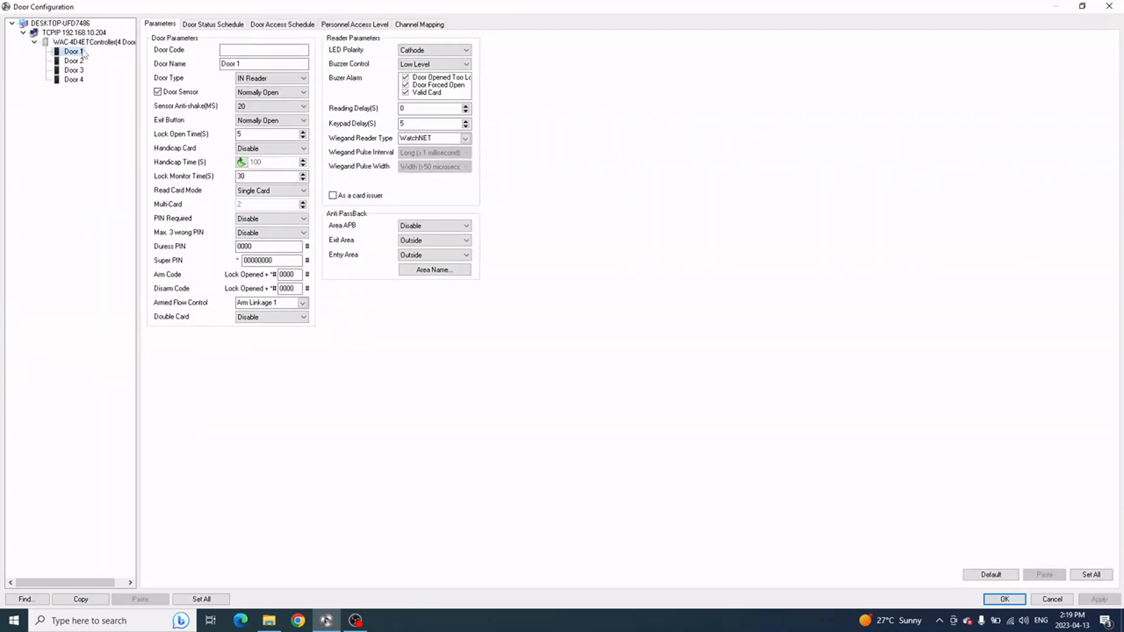
{"action": "mouse_move", "coordinate": [295, 38]}
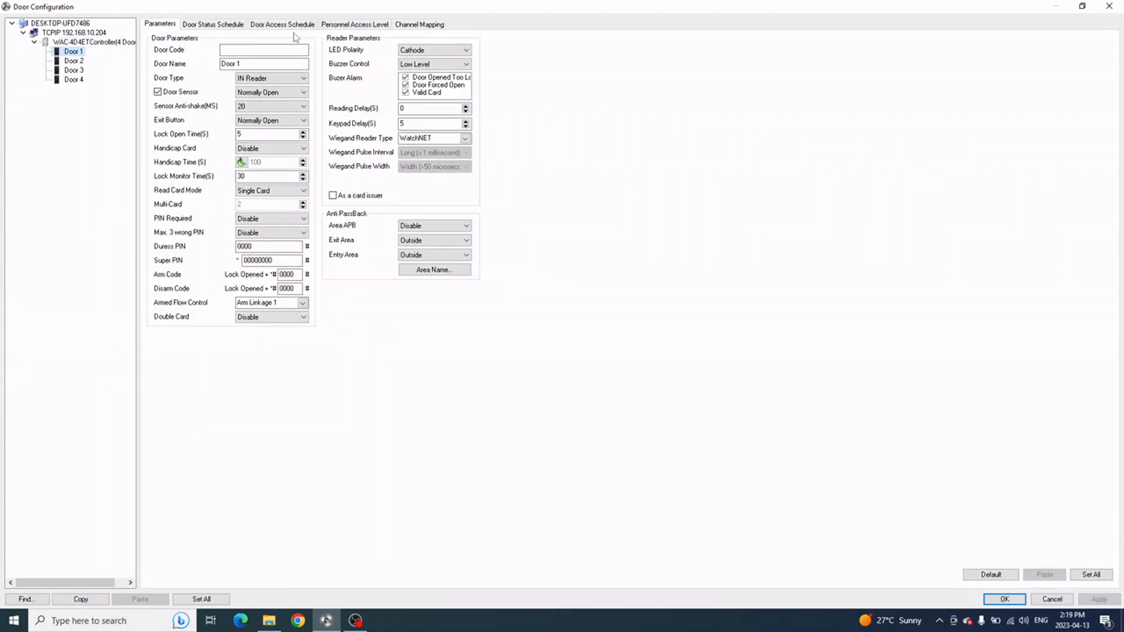
{"action": "left_click", "coordinate": [282, 24]}
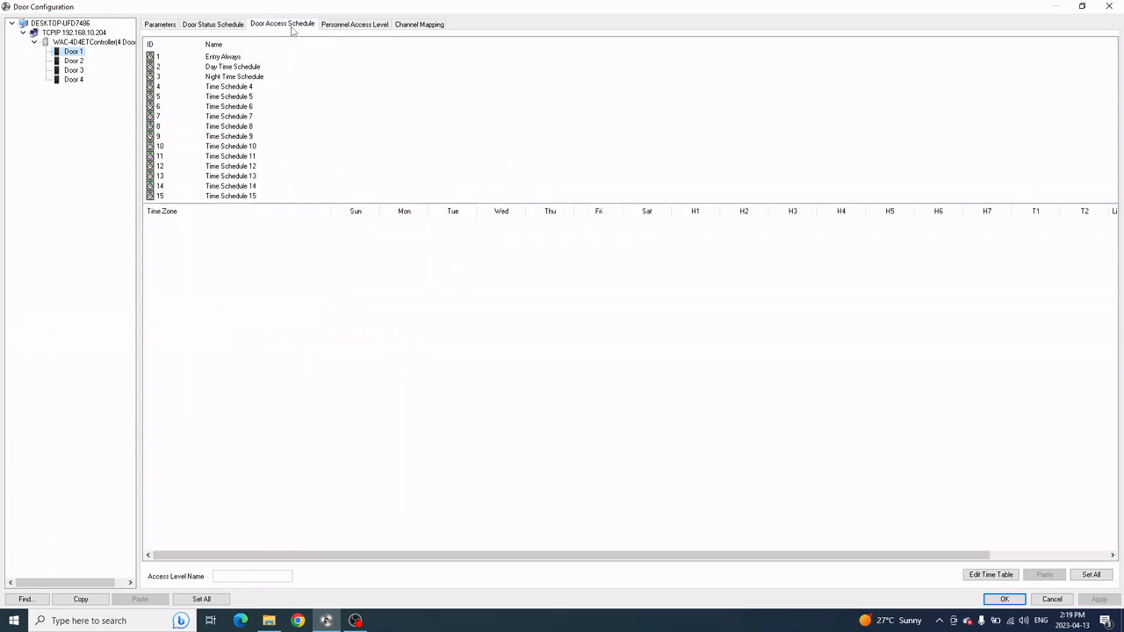
{"action": "left_click", "coordinate": [230, 56]}
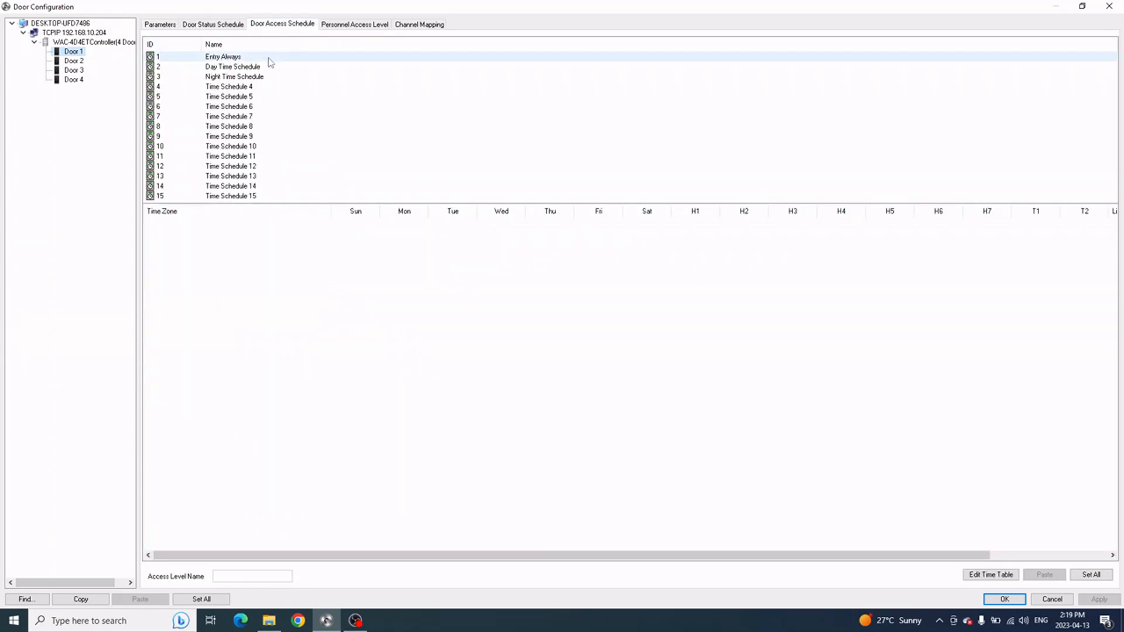
Review the time periods of Entry Always, Day Time Schedule and Time Schedule 4
{"action": "left_click", "coordinate": [222, 56]}
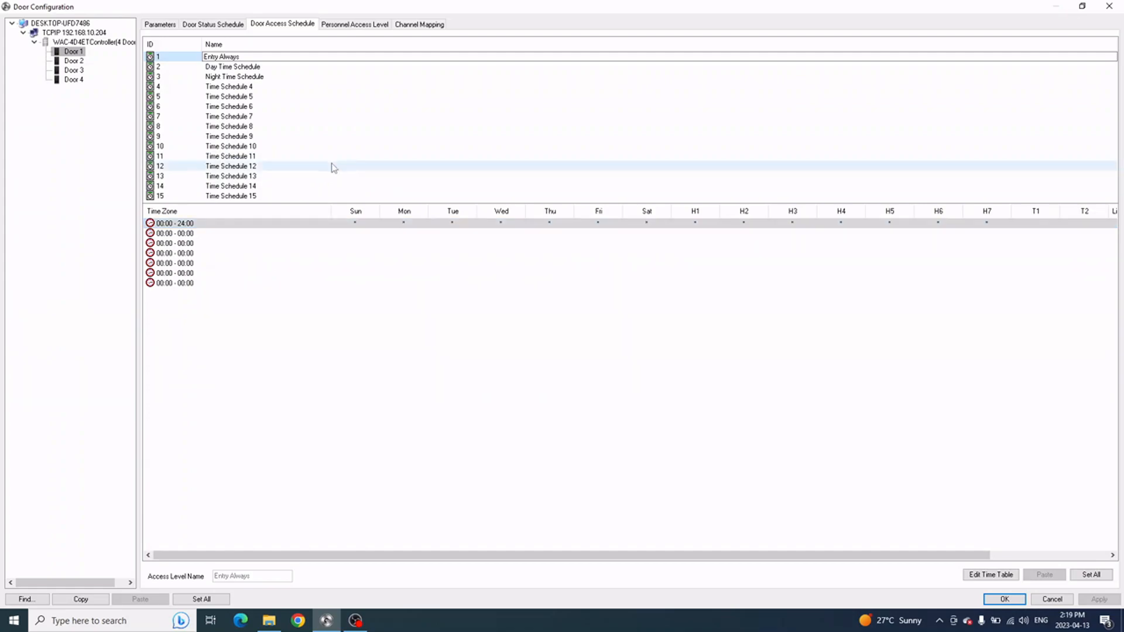
{"action": "left_click", "coordinate": [229, 66]}
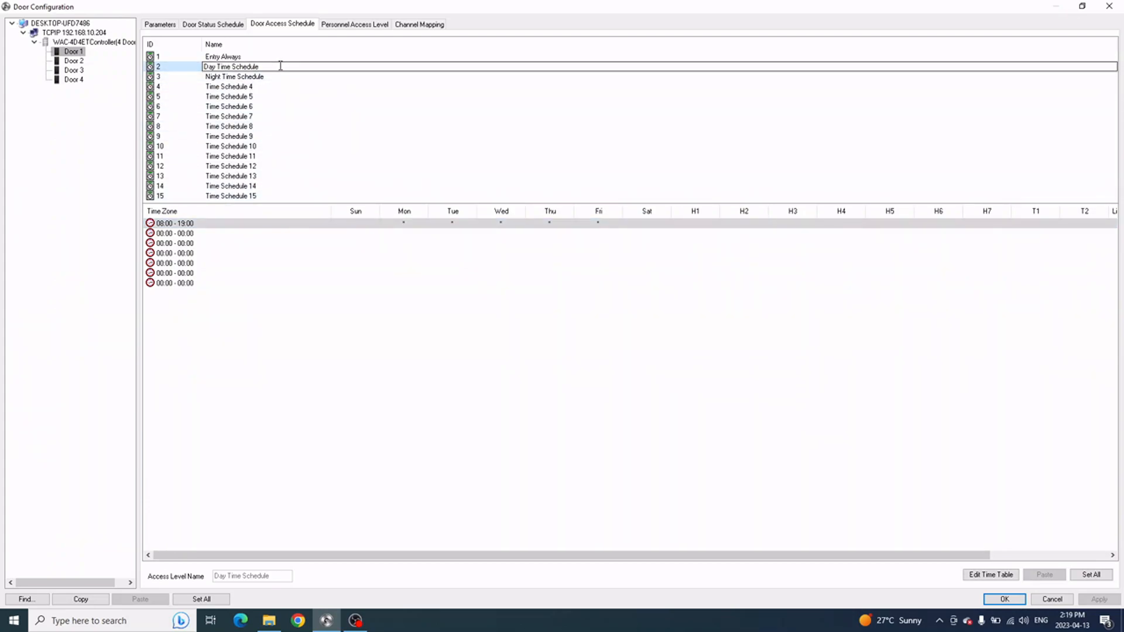
{"action": "left_click", "coordinate": [232, 78]}
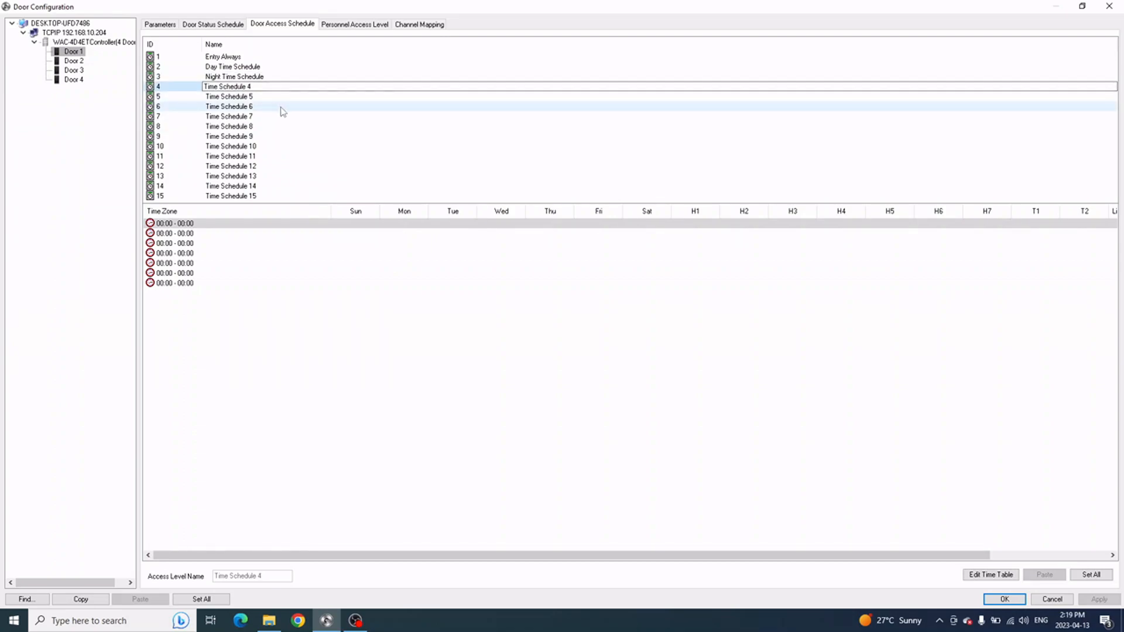
Rename the Day Time Schedule to 8AM-5PM
{"action": "left_click", "coordinate": [229, 66]}
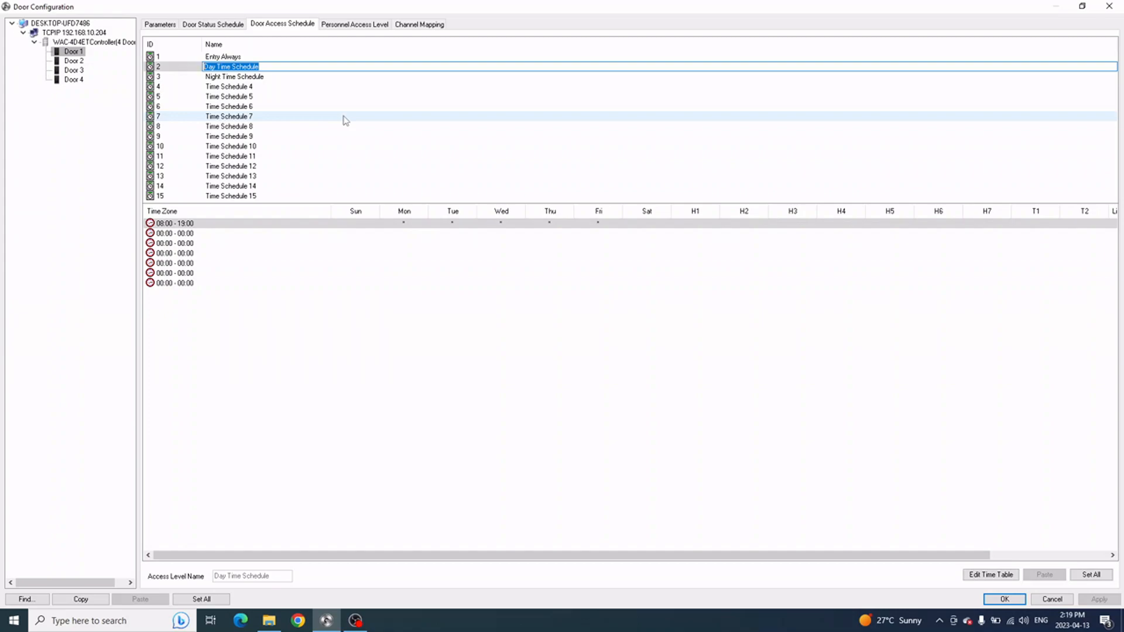
{"action": "type", "text": "8AM"}
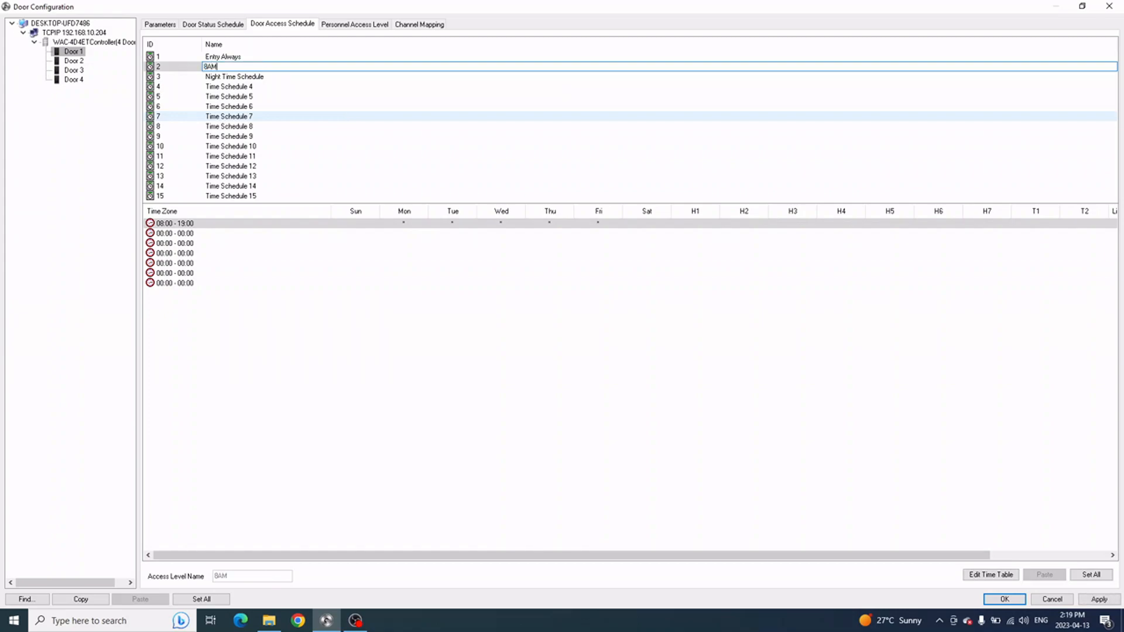
{"action": "type", "text": "-5PM"}
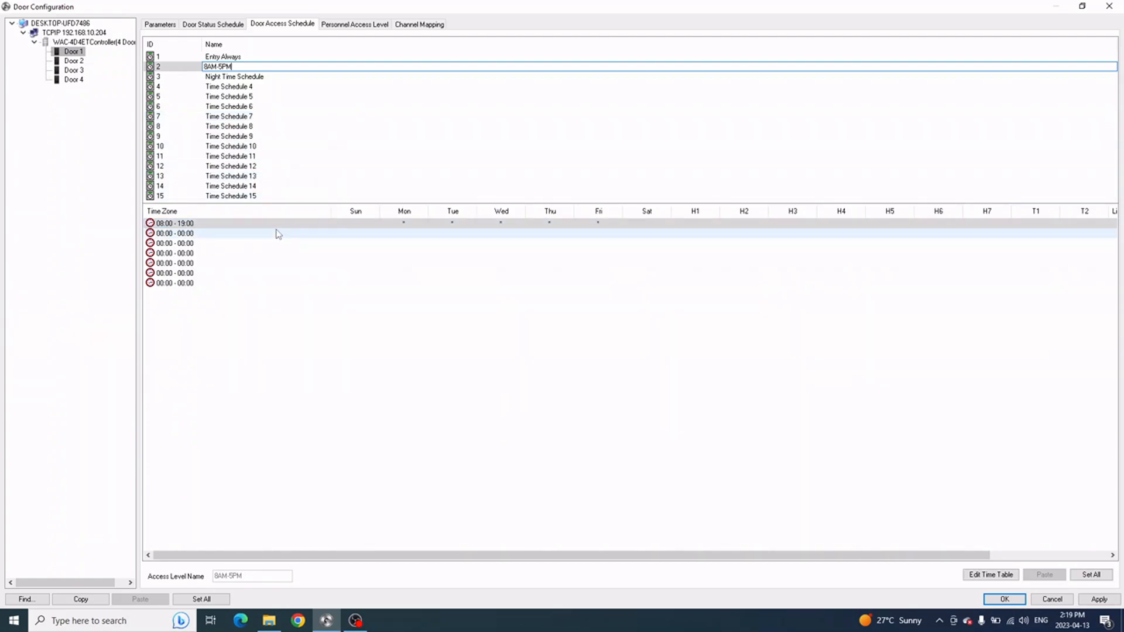
Change the 08:00–19:00 weekday period to end at 17:00
{"action": "double_click", "coordinate": [172, 223]}
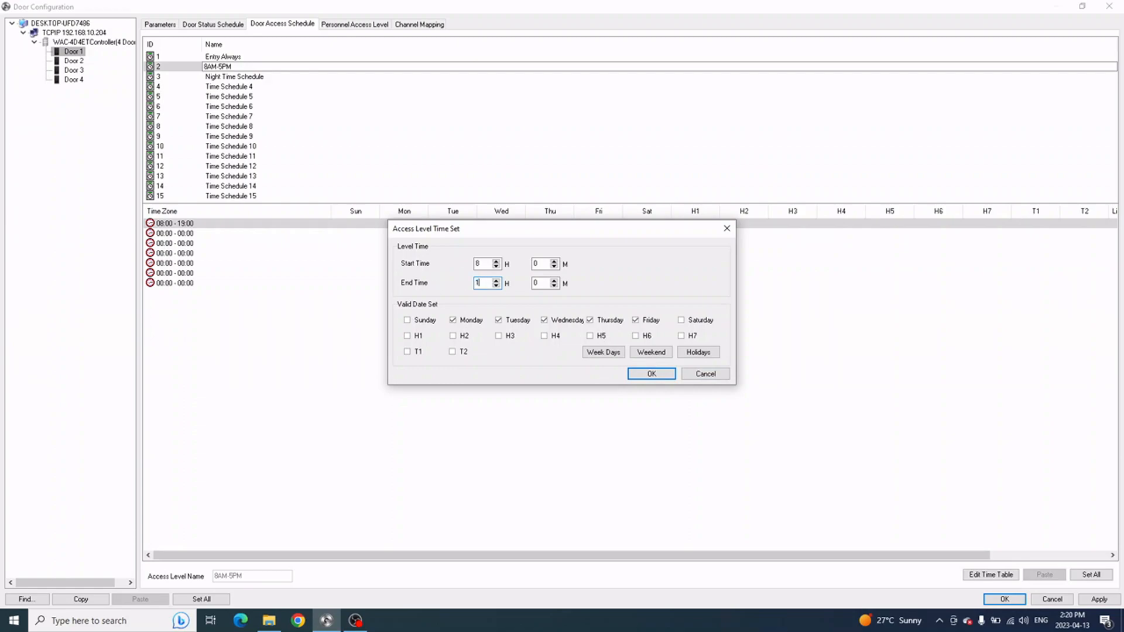
{"action": "type", "text": "17"}
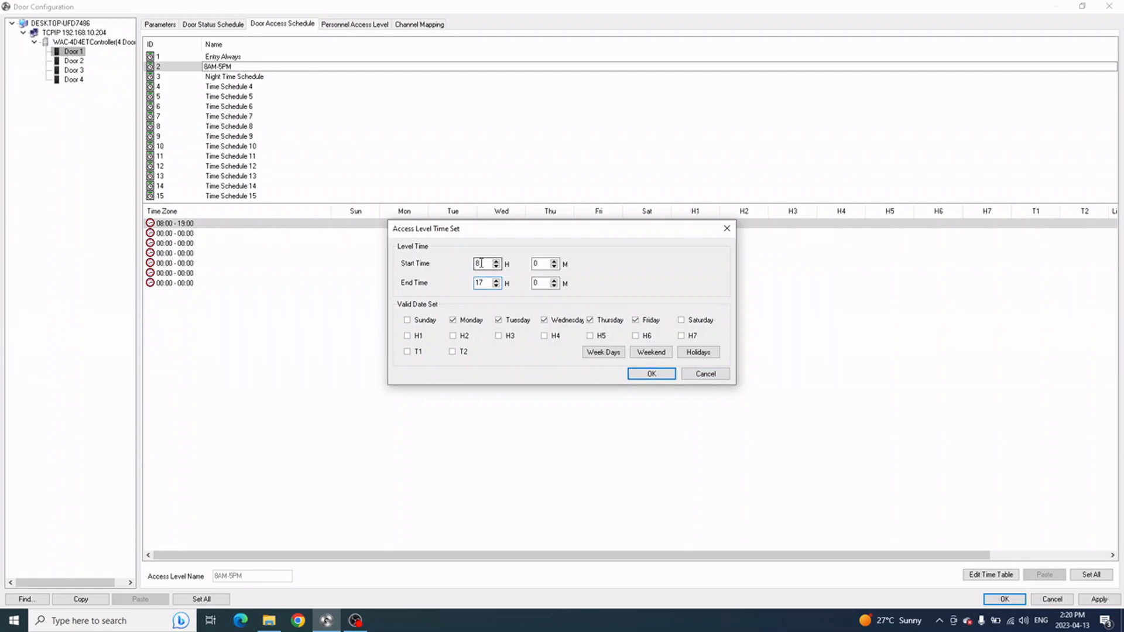
{"action": "left_click", "coordinate": [483, 282]}
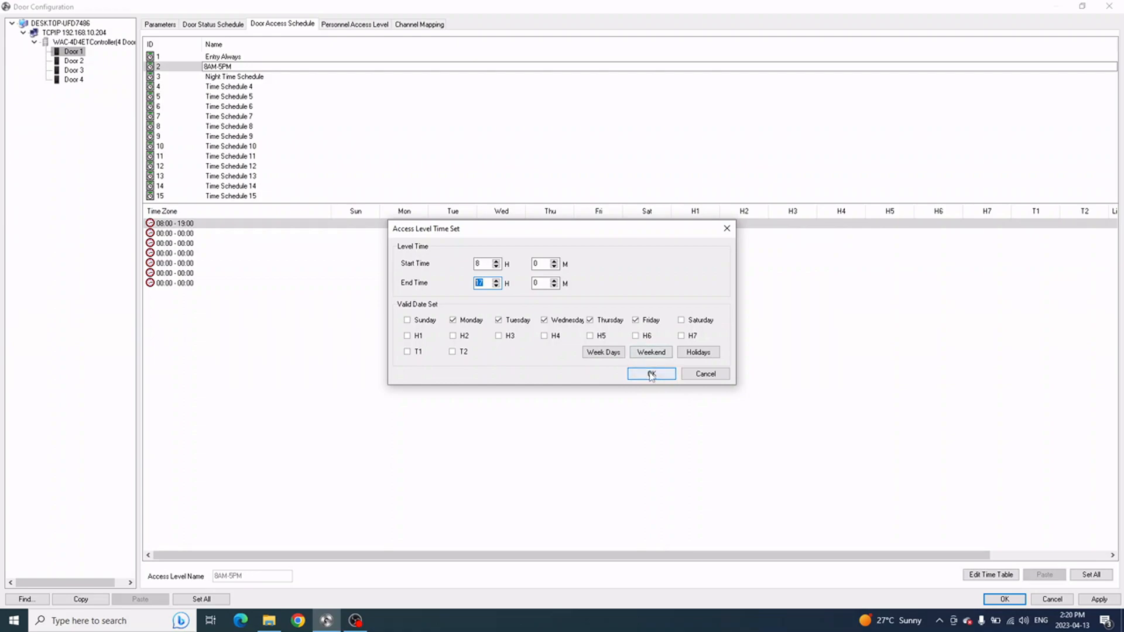
{"action": "left_click", "coordinate": [650, 373]}
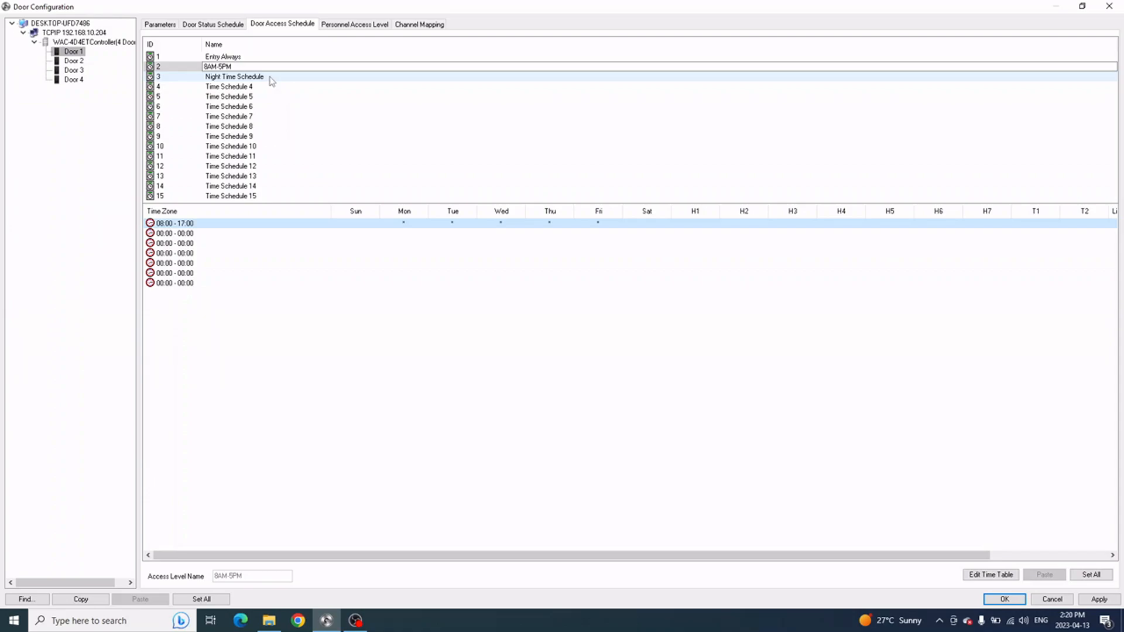
Rename the Night Time Schedule to 5PM-11PM
{"action": "double_click", "coordinate": [233, 77]}
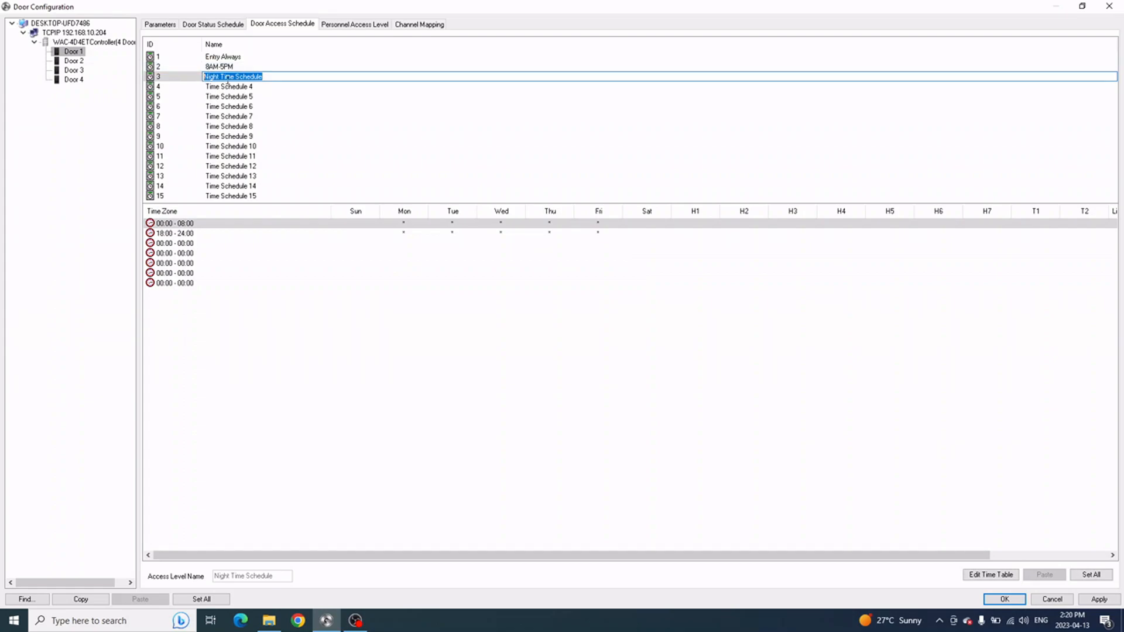
{"action": "left_click", "coordinate": [230, 86]}
{"action": "type", "text": "5"}
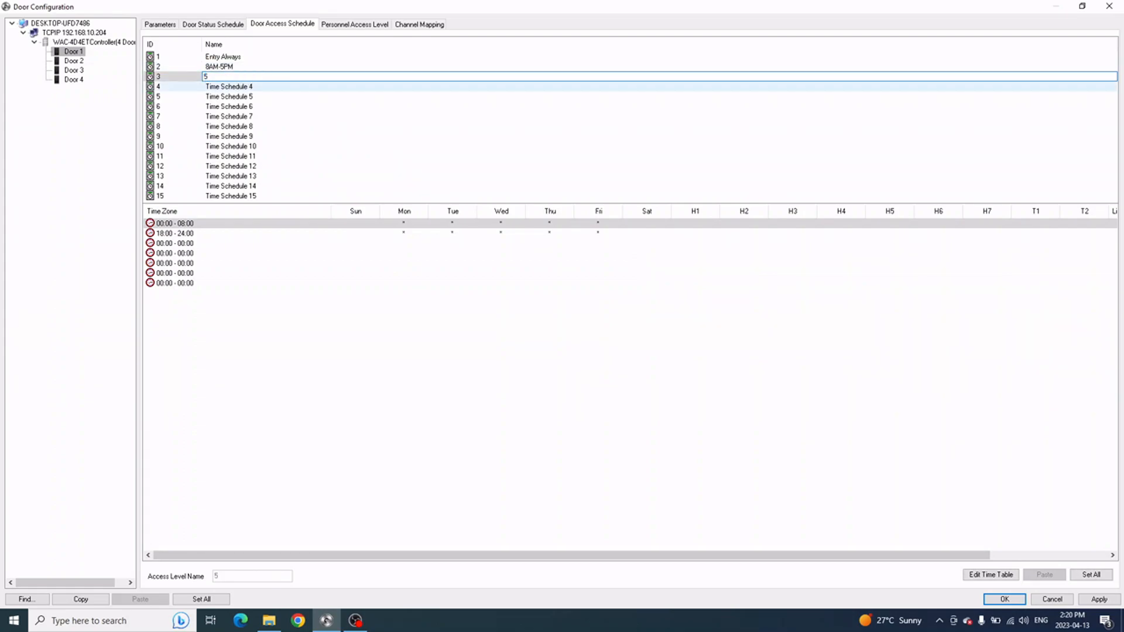
{"action": "type", "text": "PM-"}
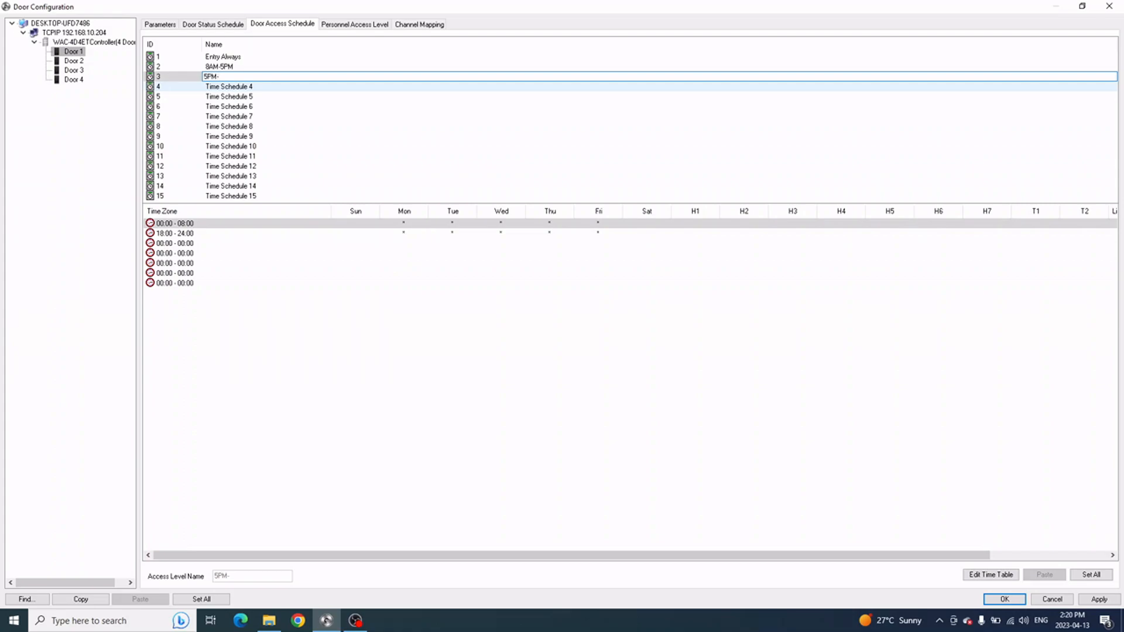
{"action": "type", "text": "11"}
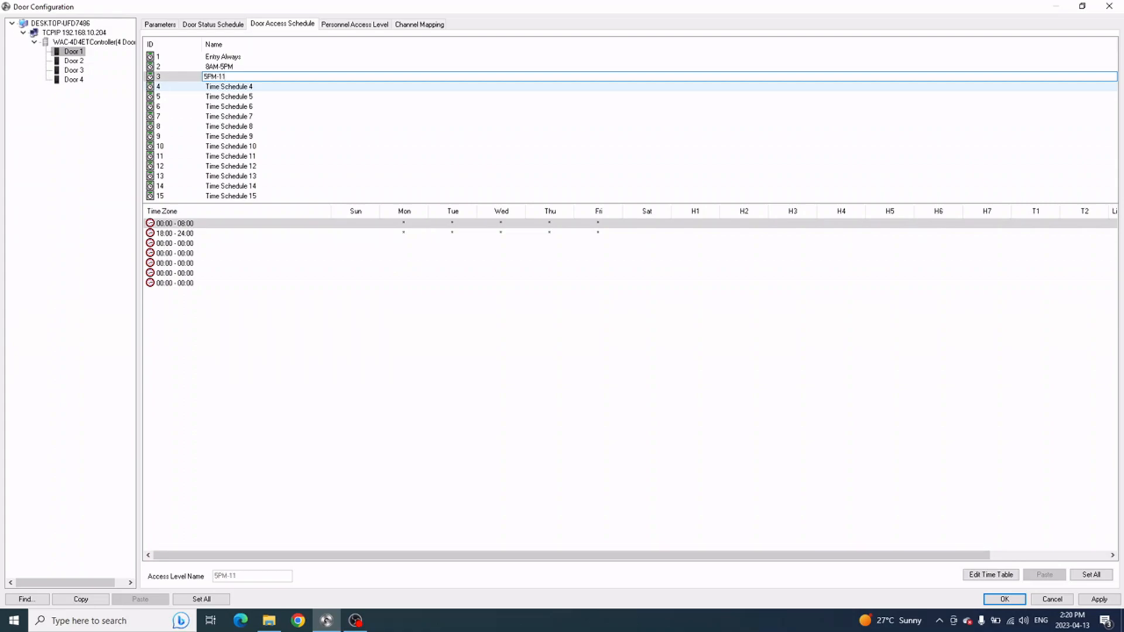
{"action": "type", "text": "PM"}
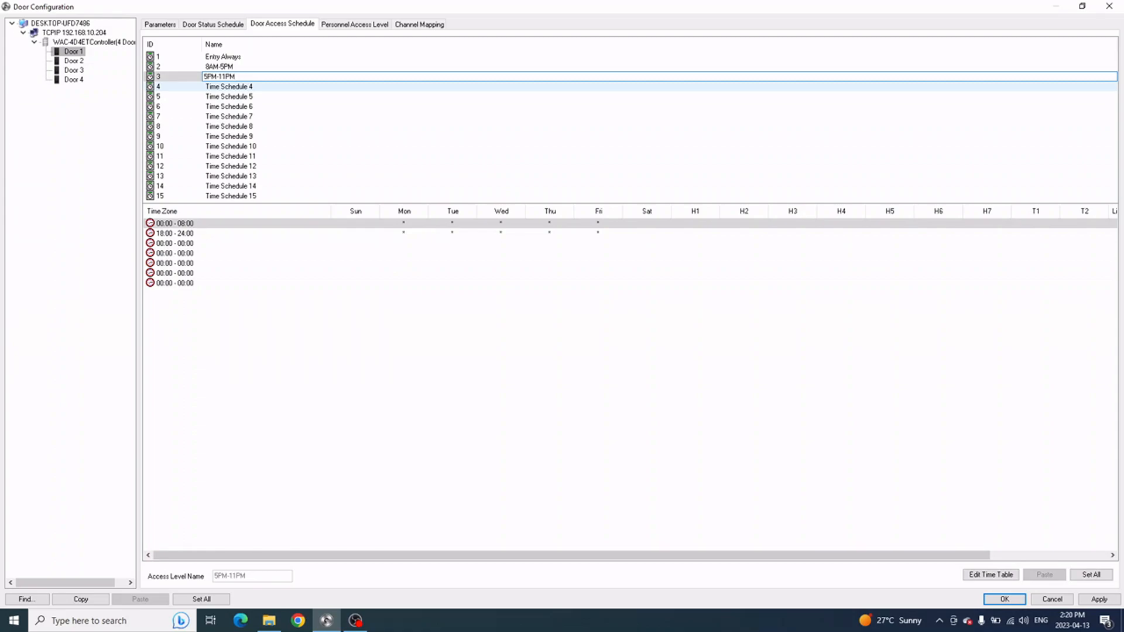
Set a 17:00–23:00 weekday period and clear the days from the 18:00–24:00 period
{"action": "left_click", "coordinate": [229, 107]}
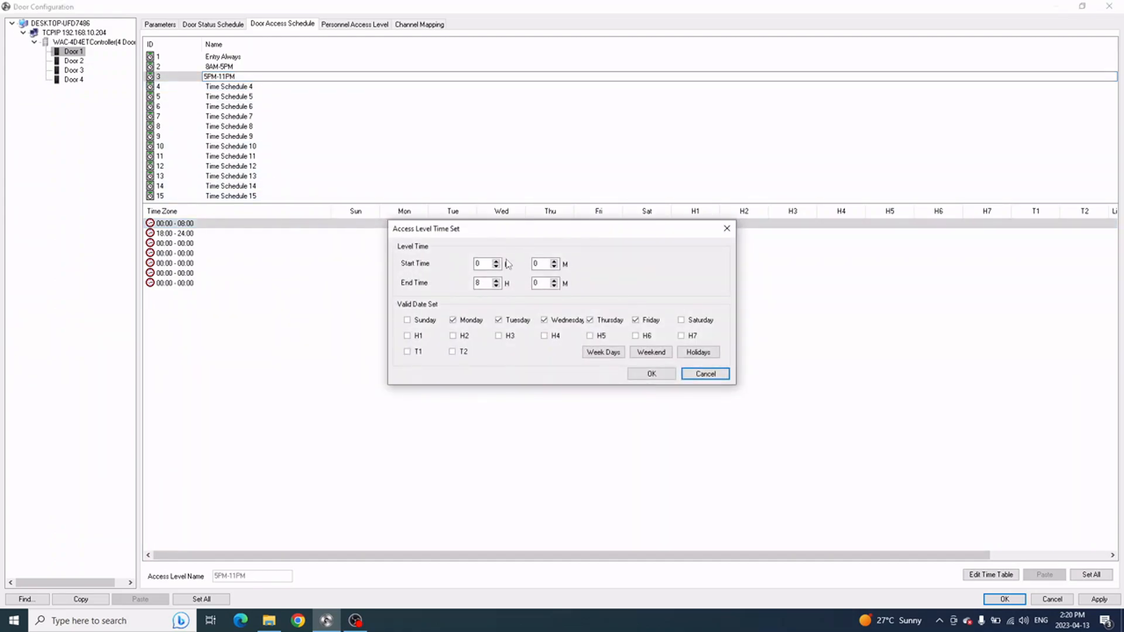
{"action": "left_click", "coordinate": [483, 264]}
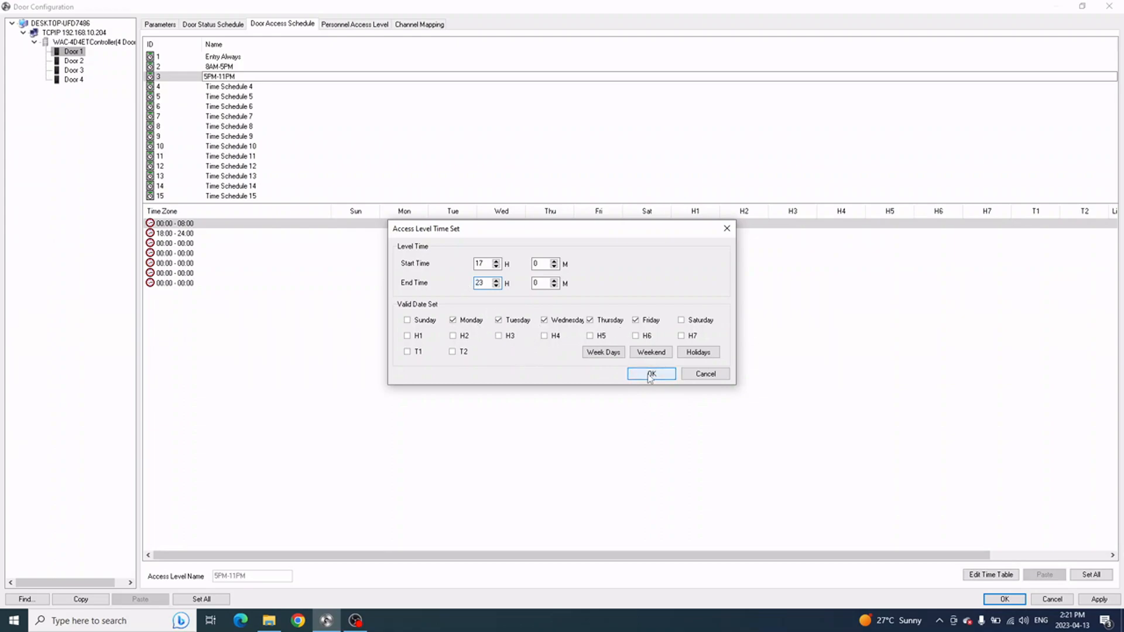
{"action": "left_click", "coordinate": [650, 374]}
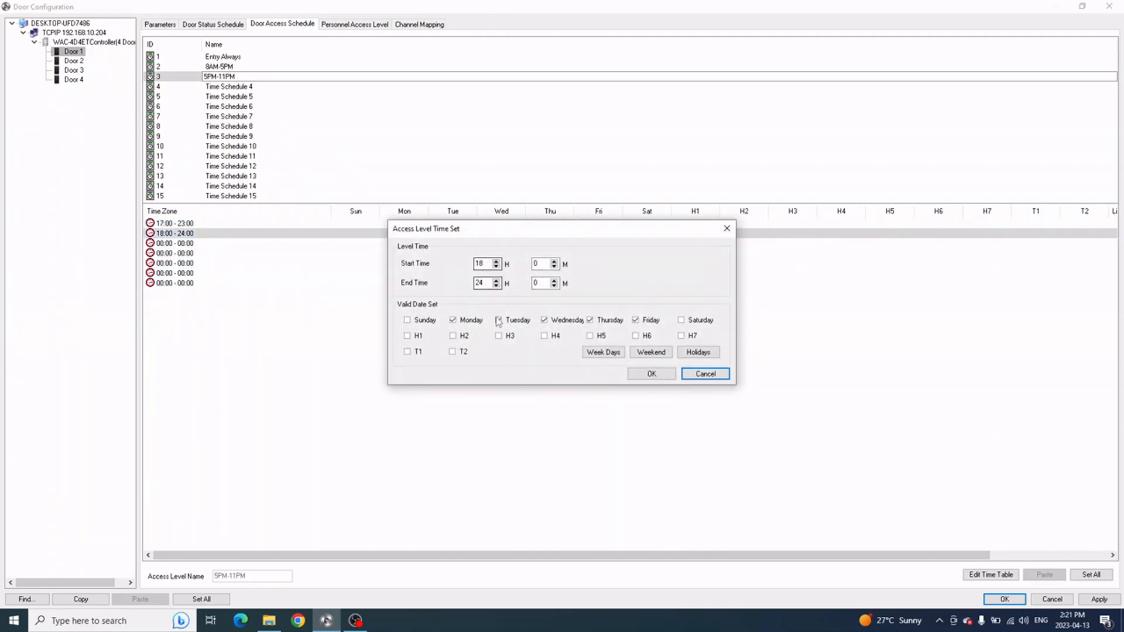
{"action": "left_click", "coordinate": [453, 319]}
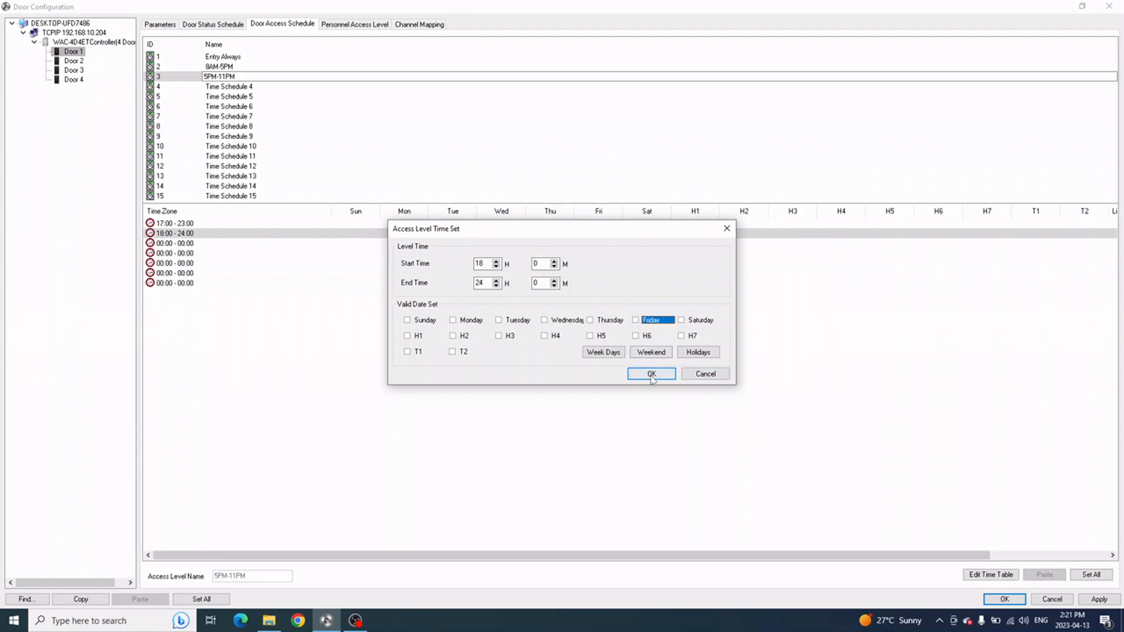
{"action": "left_click", "coordinate": [650, 374]}
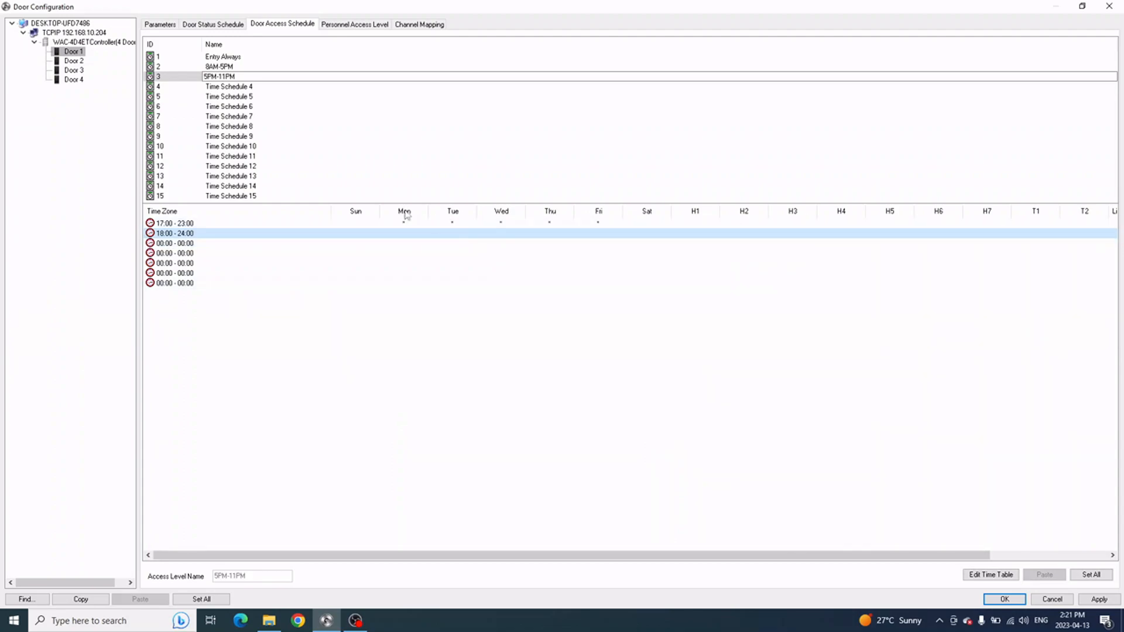
{"action": "mouse_move", "coordinate": [391, 234]}
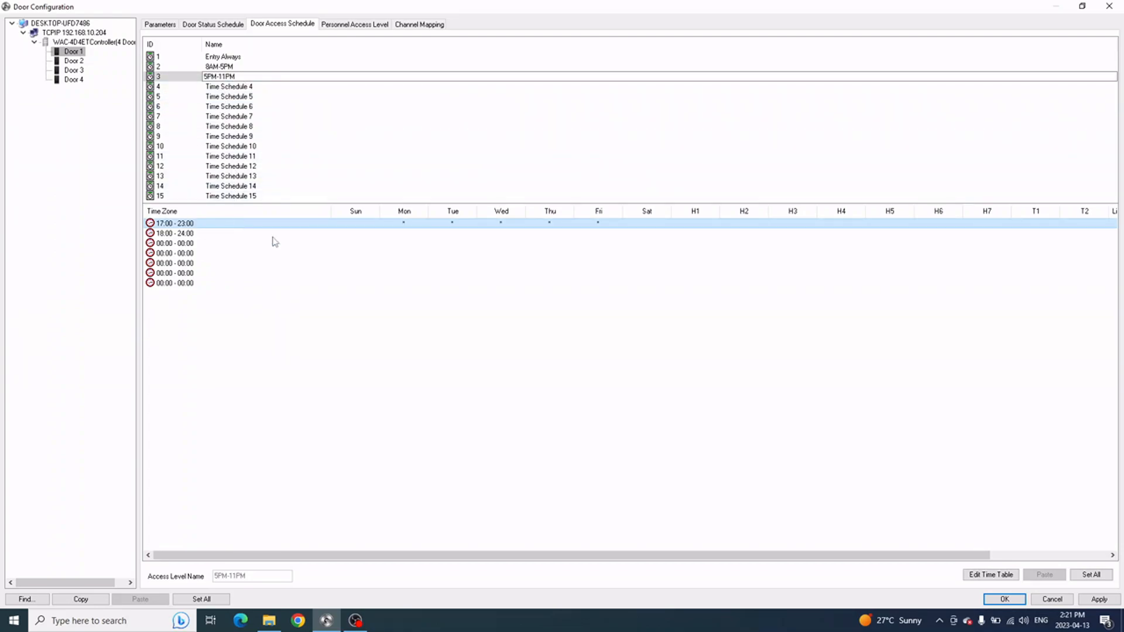
{"action": "mouse_move", "coordinate": [604, 388]}
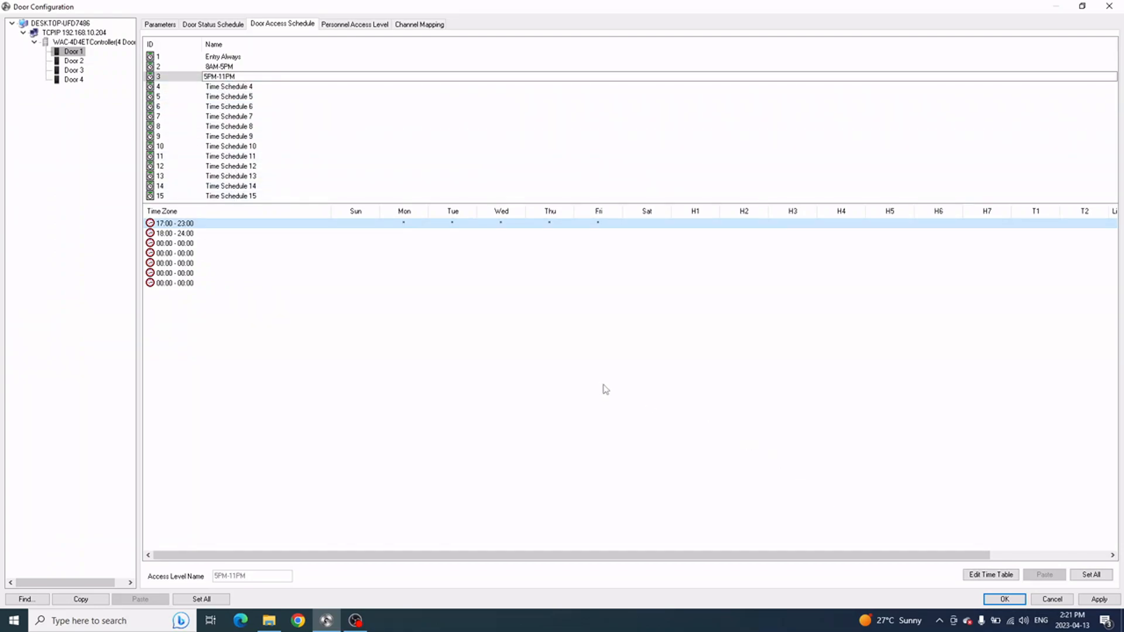
Copy Door 1's schedules onto Door 2 and save the door configuration
{"action": "left_click", "coordinate": [80, 600]}
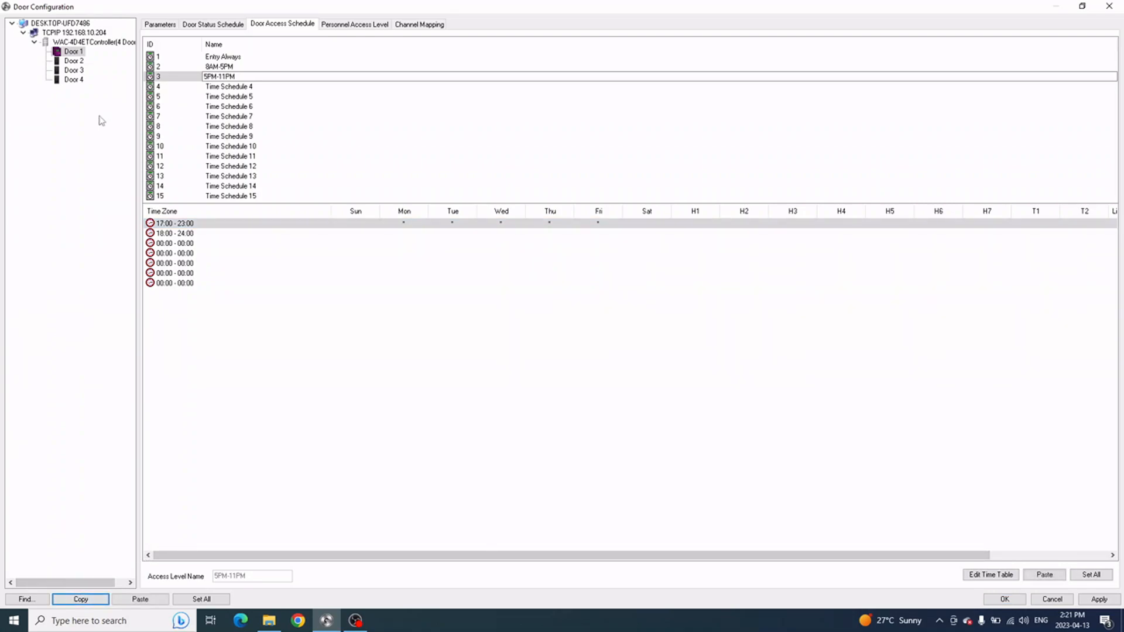
{"action": "left_click", "coordinate": [73, 60]}
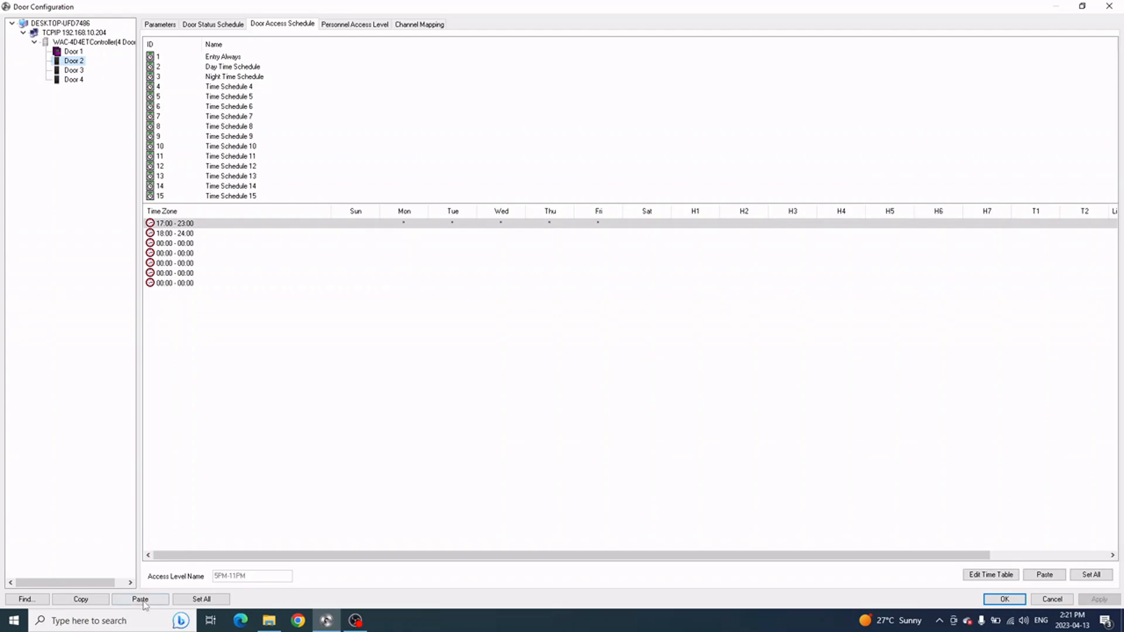
{"action": "left_click", "coordinate": [139, 599]}
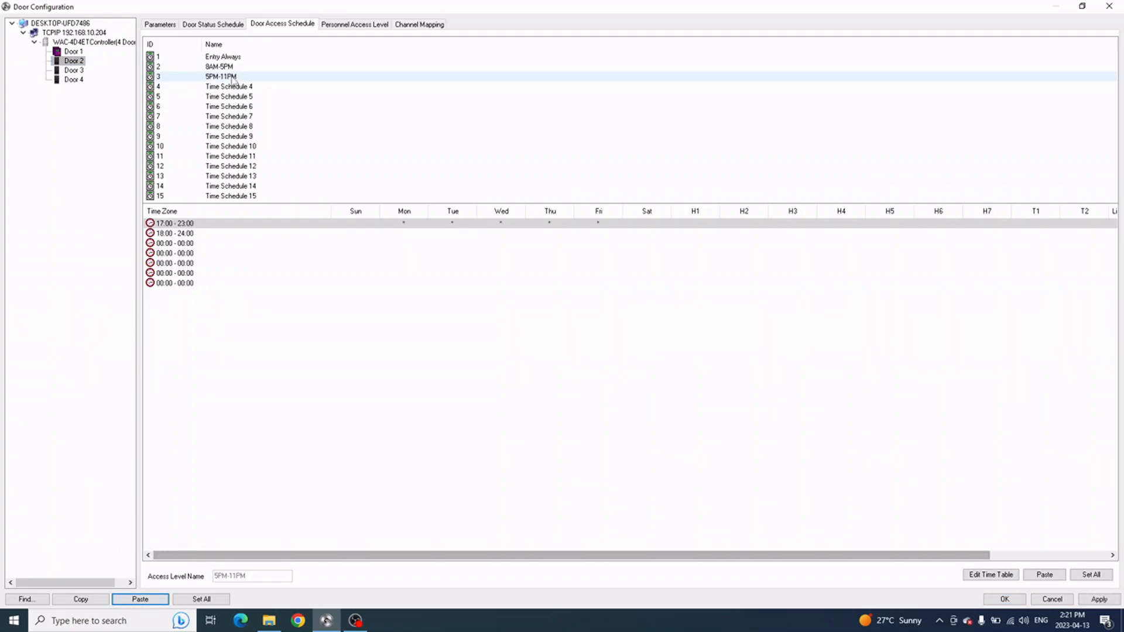
{"action": "left_click", "coordinate": [219, 66]}
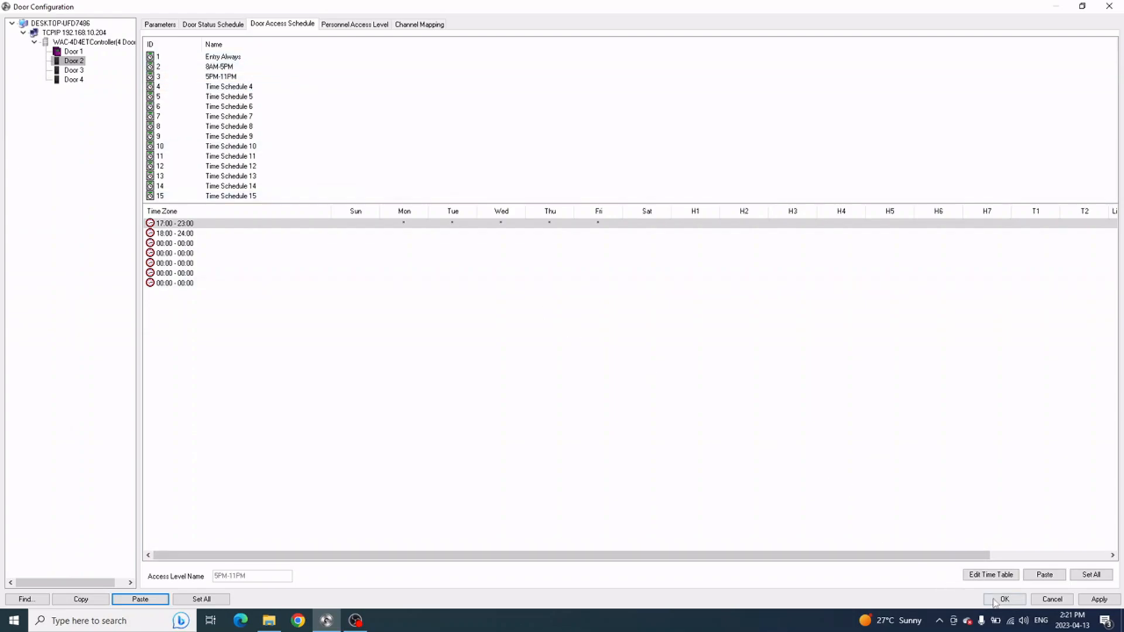
{"action": "left_click", "coordinate": [1003, 600]}
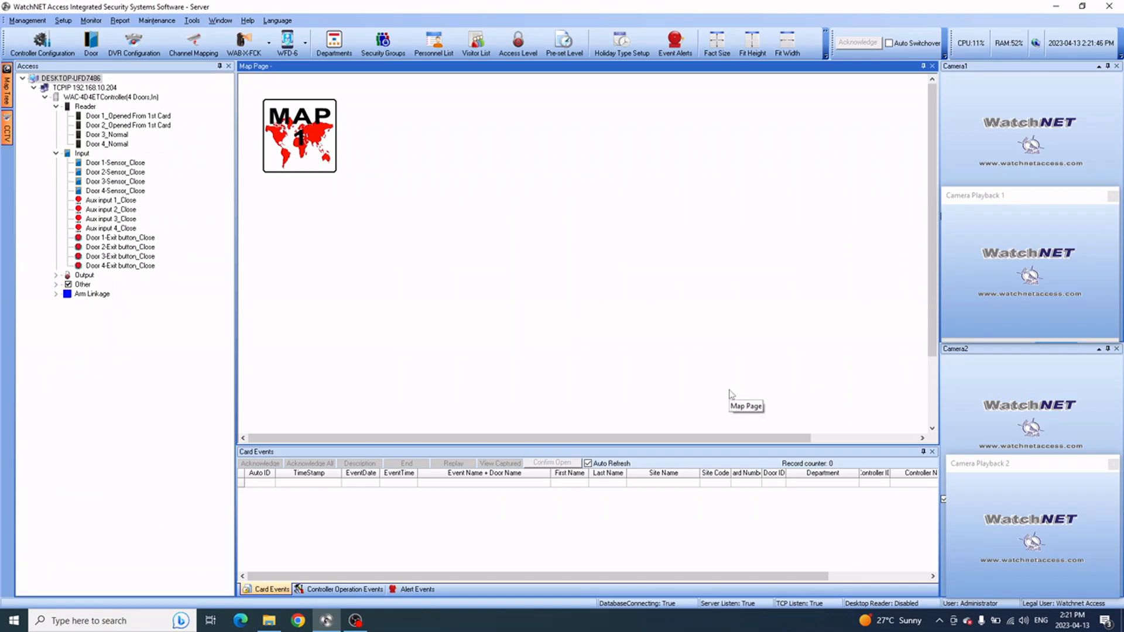
{"action": "mouse_move", "coordinate": [740, 400]}
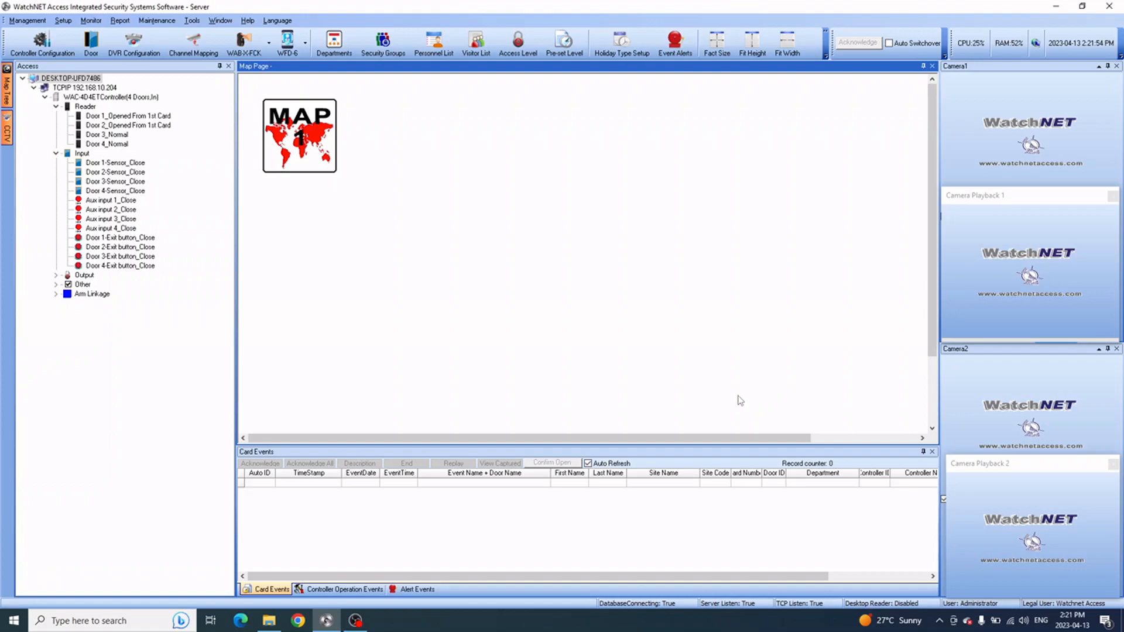
{"action": "left_click", "coordinate": [383, 43]}
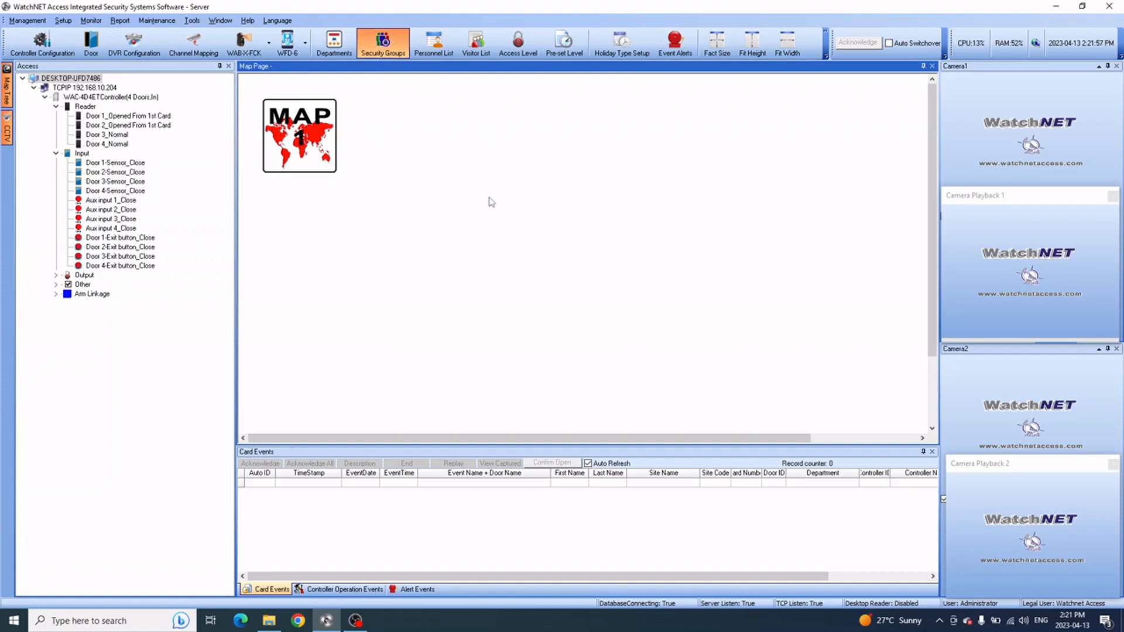
Create a new security group and start naming it 8AM-5PM
{"action": "left_click", "coordinate": [383, 43]}
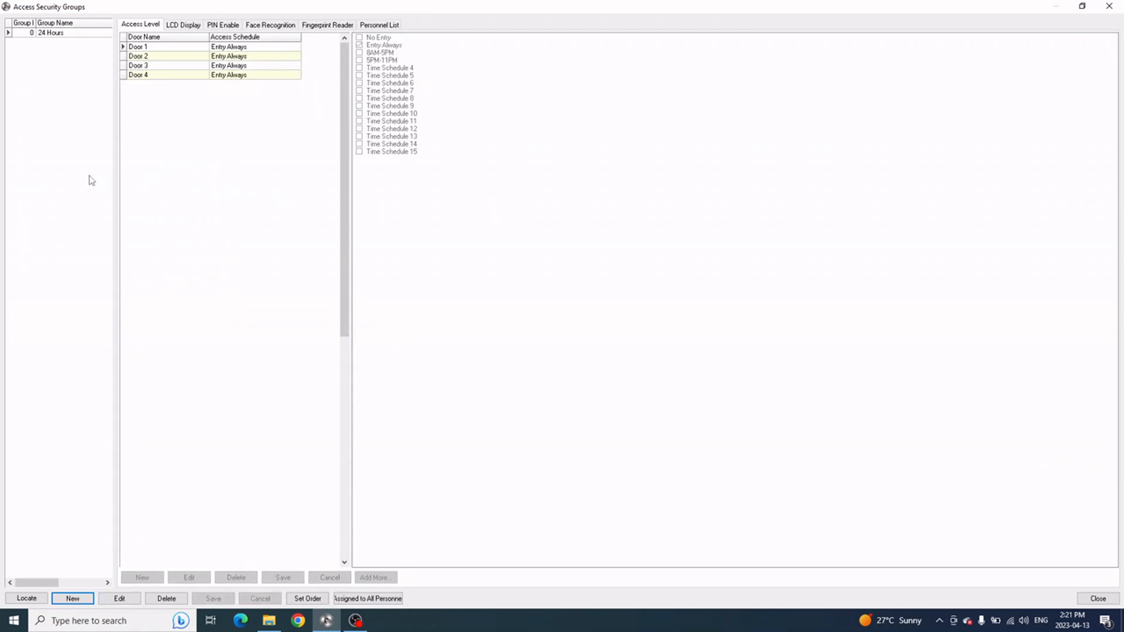
{"action": "left_click", "coordinate": [51, 33]}
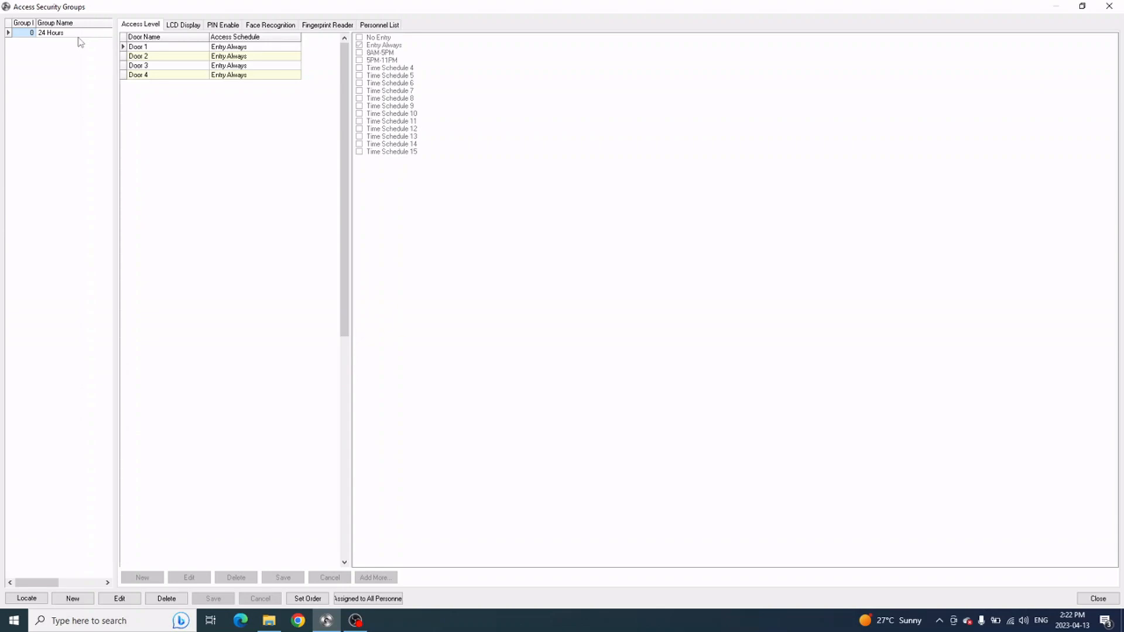
{"action": "mouse_move", "coordinate": [62, 279]}
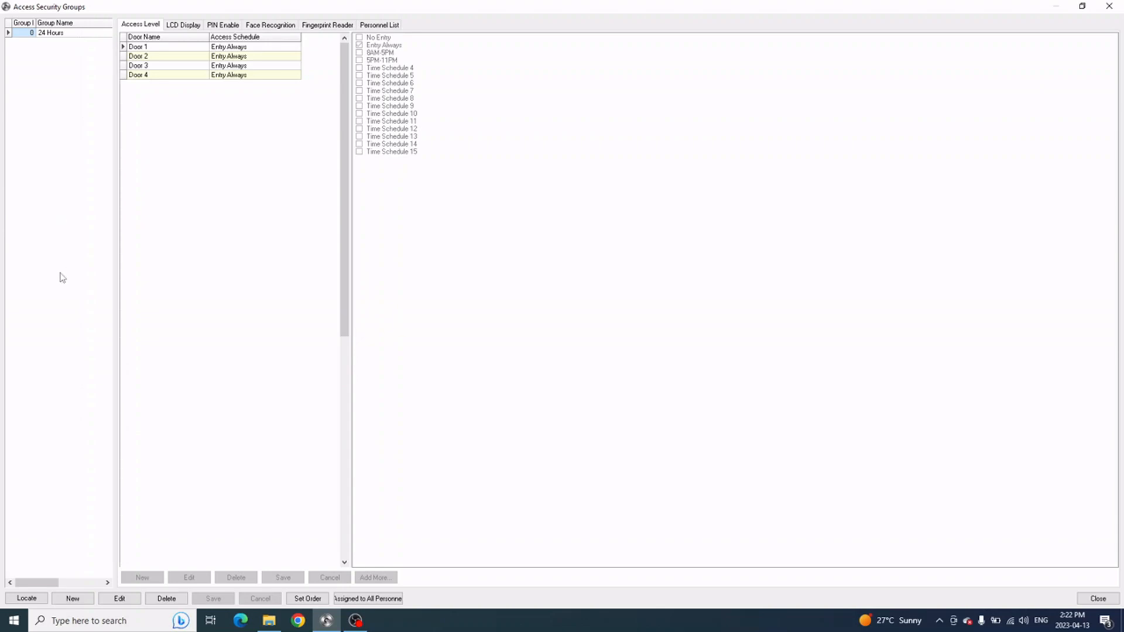
{"action": "left_click", "coordinate": [71, 599]}
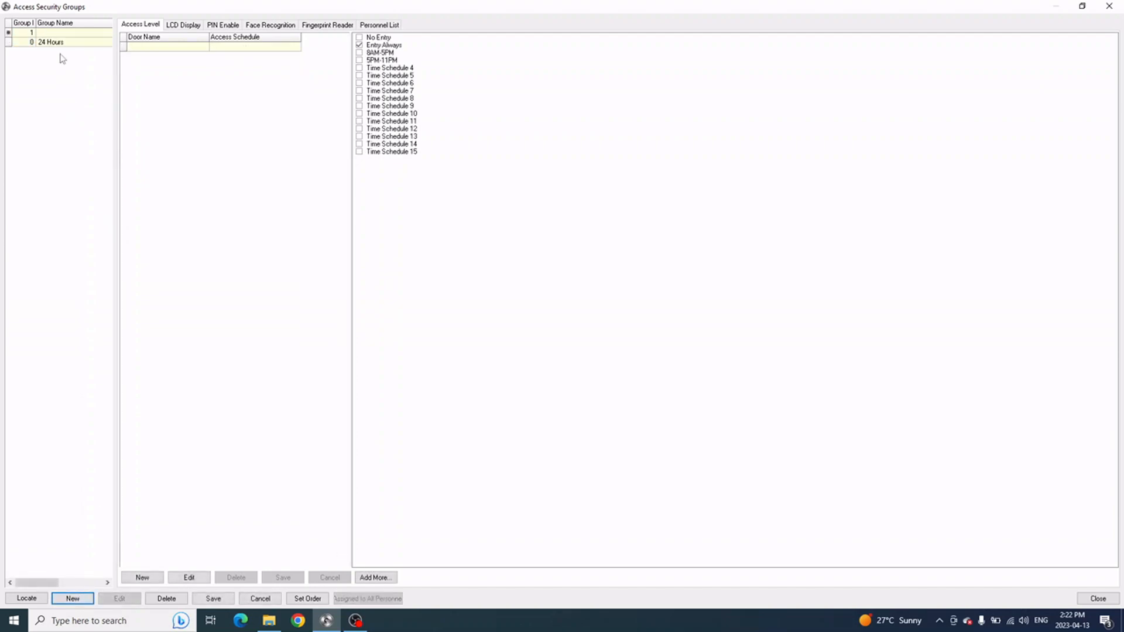
{"action": "left_click", "coordinate": [51, 42]}
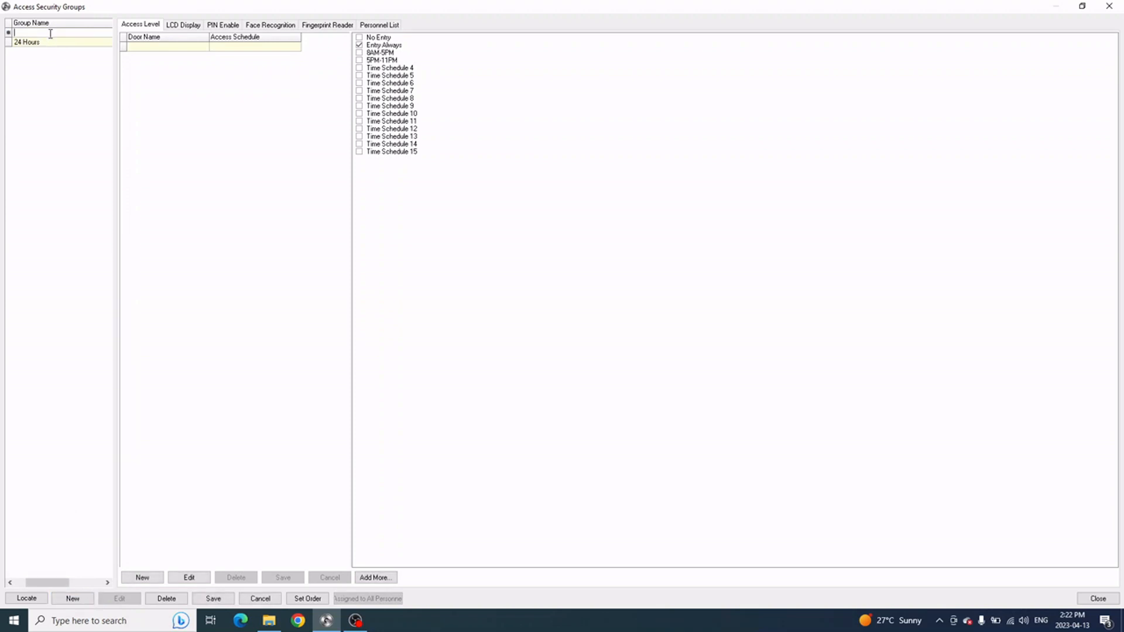
{"action": "type", "text": "8"}
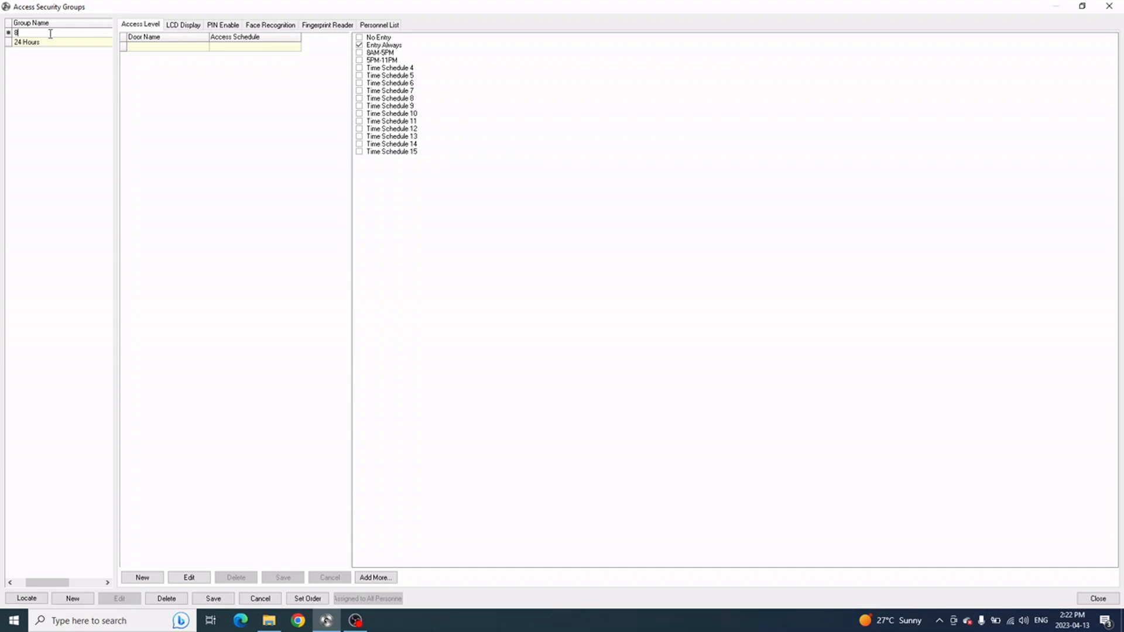
{"action": "type", "text": "AM-5PM"}
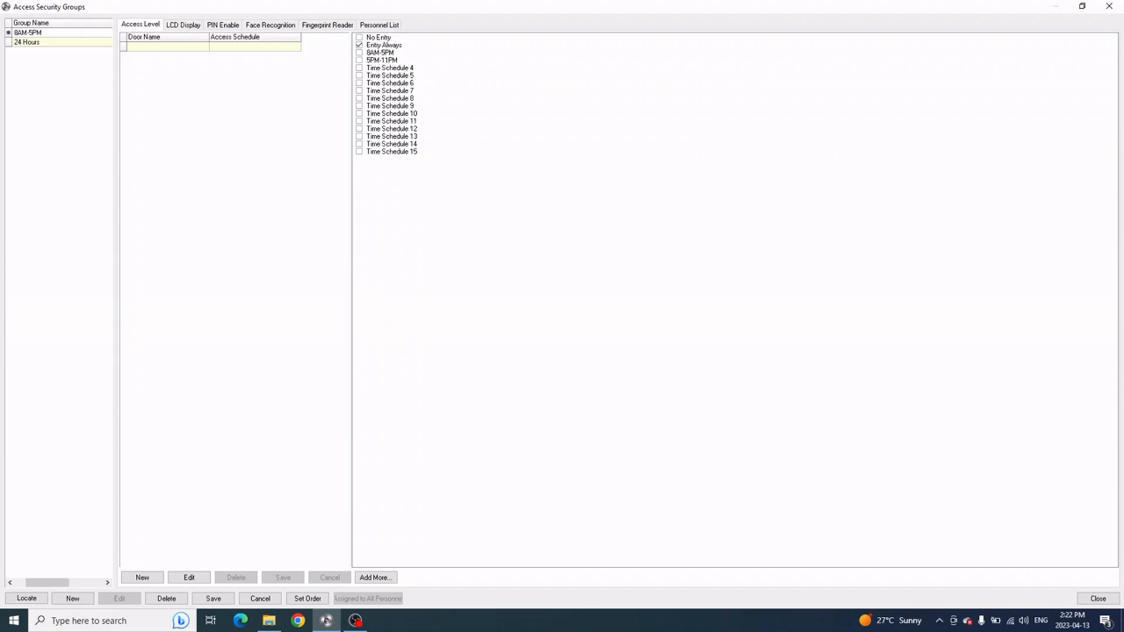
{"action": "mouse_move", "coordinate": [79, 67]}
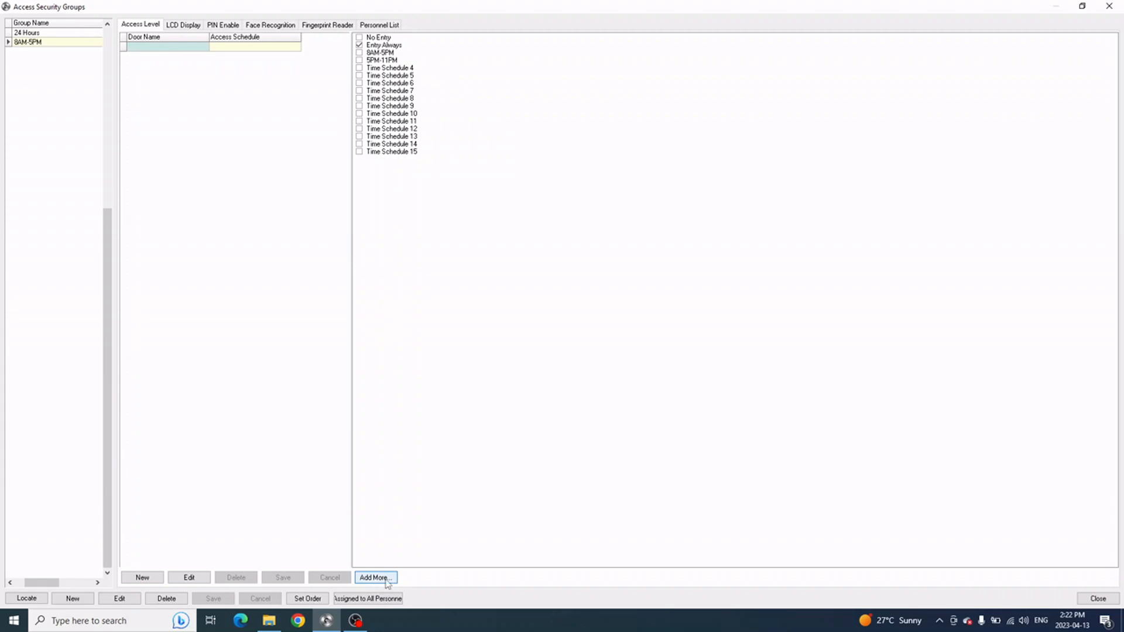
Add Door 1 and Door 2 to the group with ATG2 (8AM-5PM) as default schedule
{"action": "left_click", "coordinate": [374, 578]}
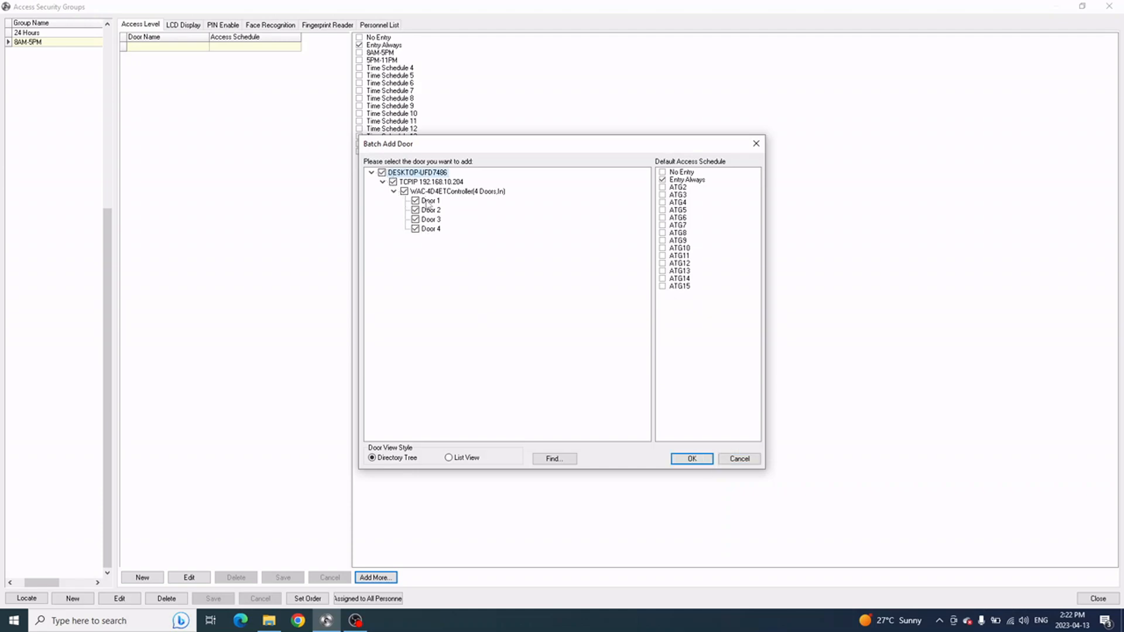
{"action": "left_click", "coordinate": [415, 228]}
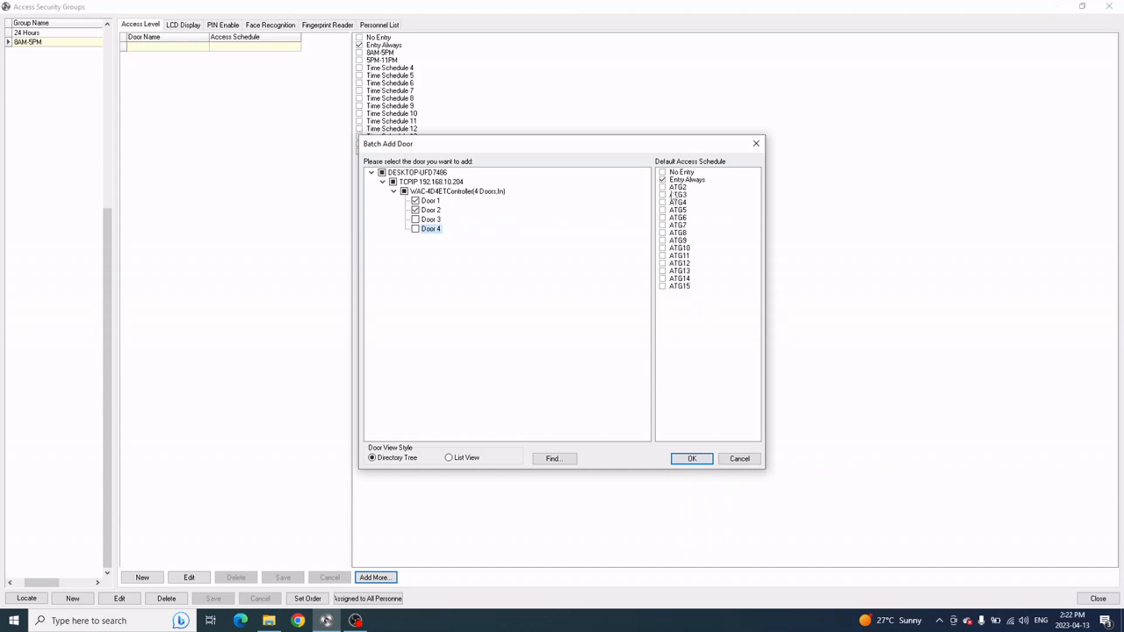
{"action": "left_click", "coordinate": [678, 187]}
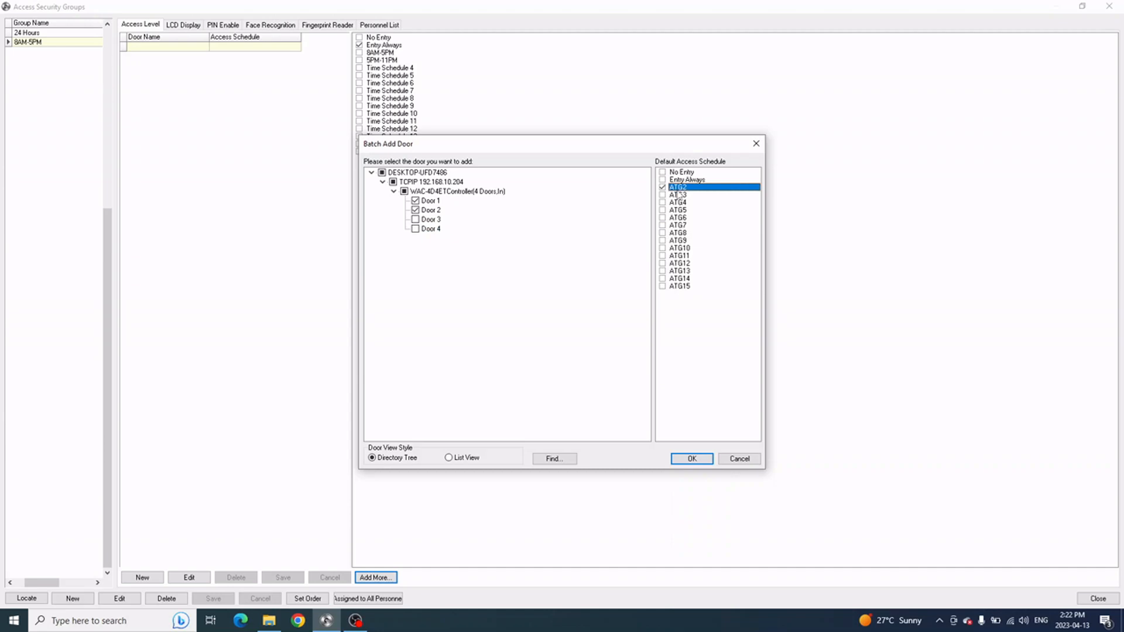
{"action": "mouse_move", "coordinate": [678, 187]}
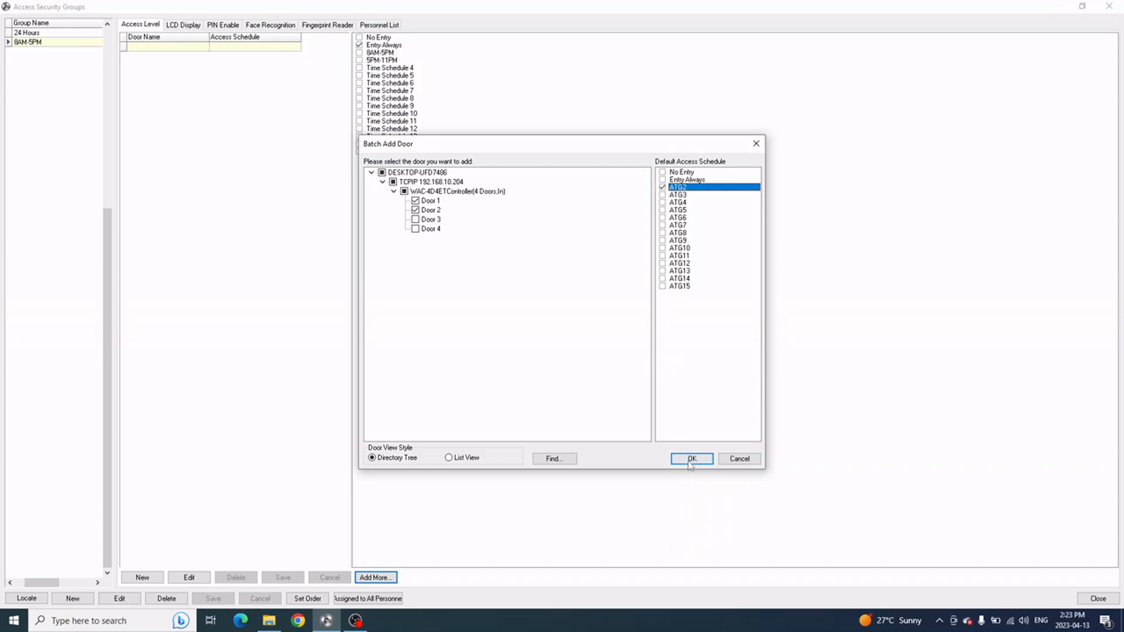
{"action": "left_click", "coordinate": [690, 458]}
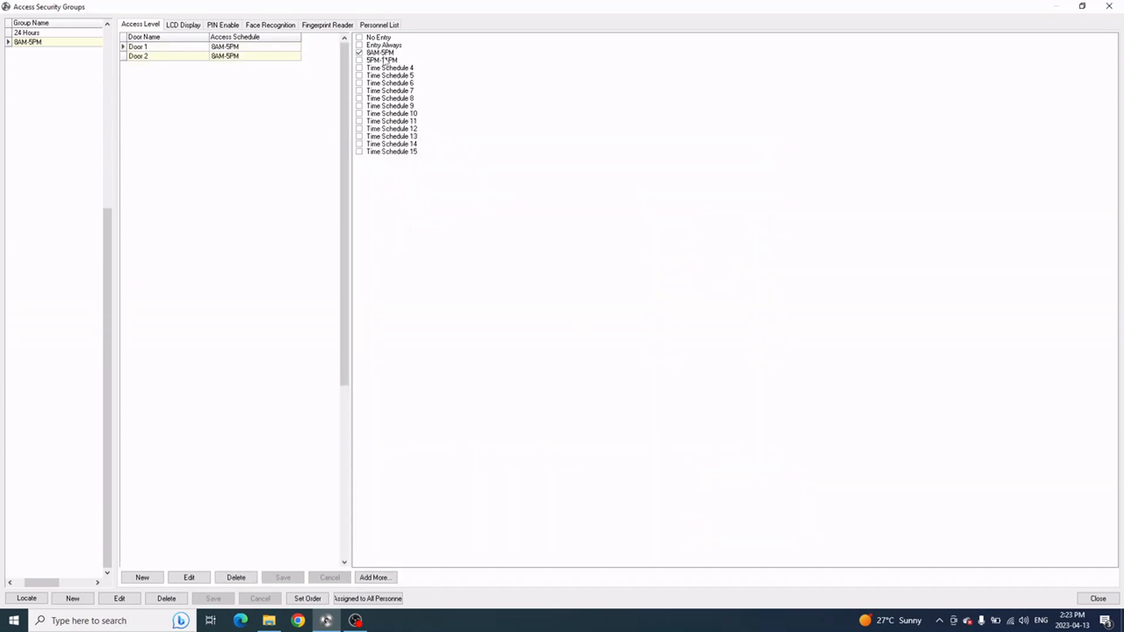
{"action": "left_click", "coordinate": [379, 53]}
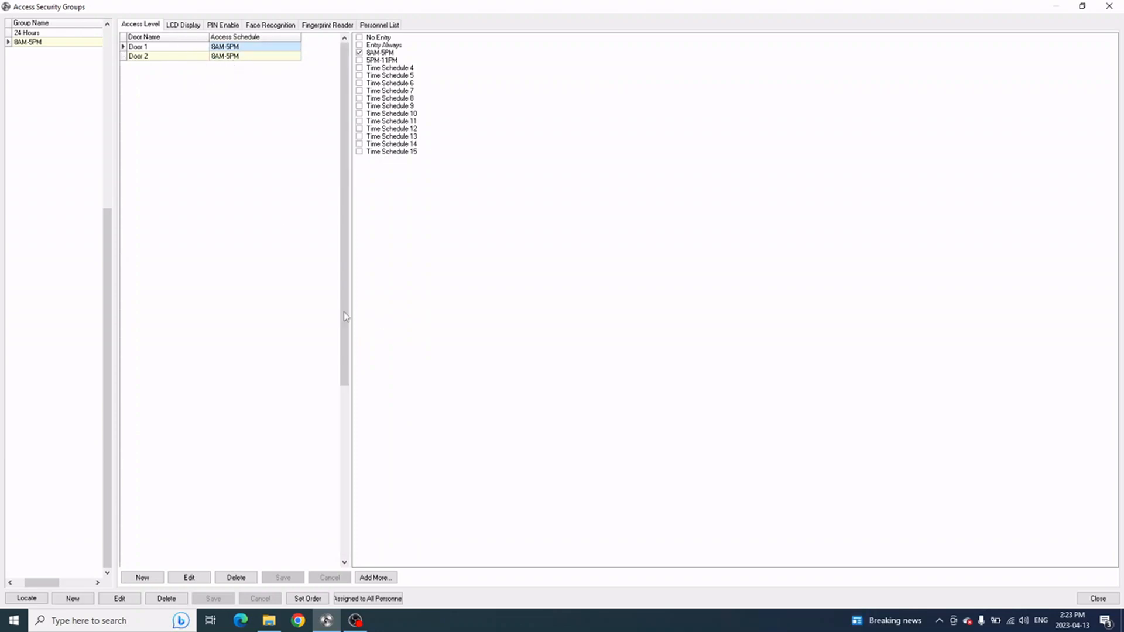
{"action": "mouse_move", "coordinate": [703, 526]}
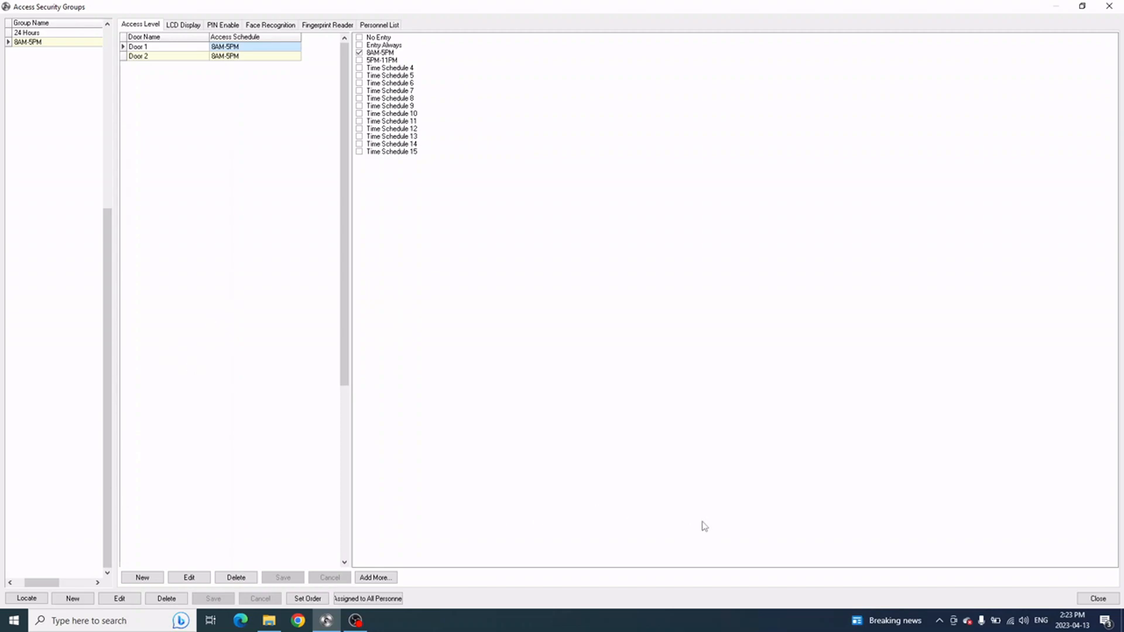
{"action": "mouse_move", "coordinate": [985, 569]}
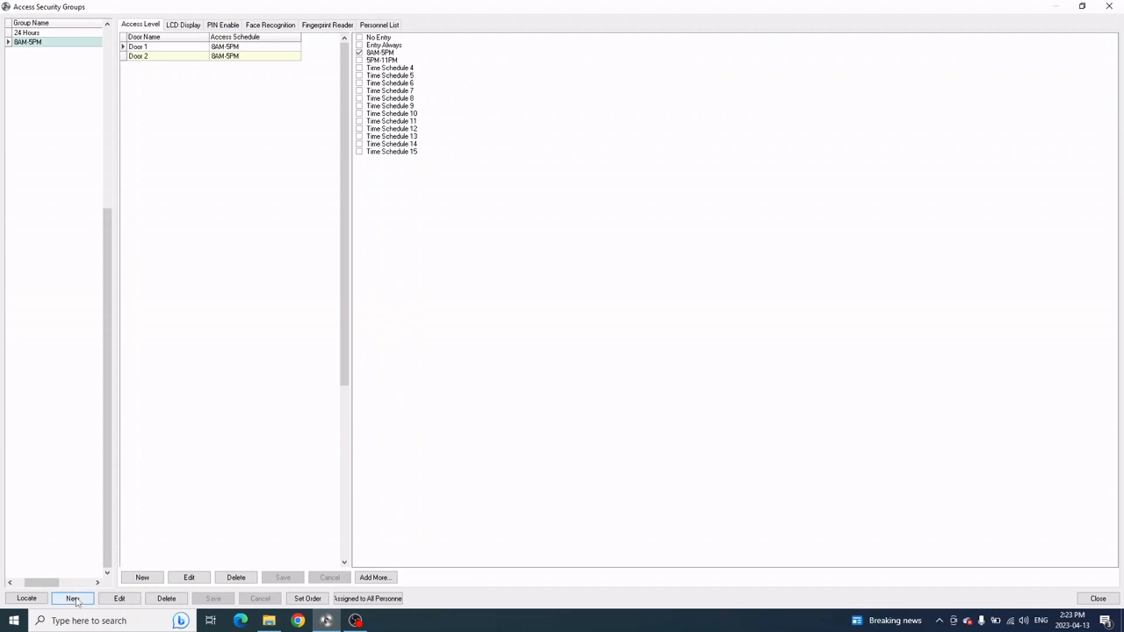
Create another security group named 5PM-11PM
{"action": "left_click", "coordinate": [72, 598]}
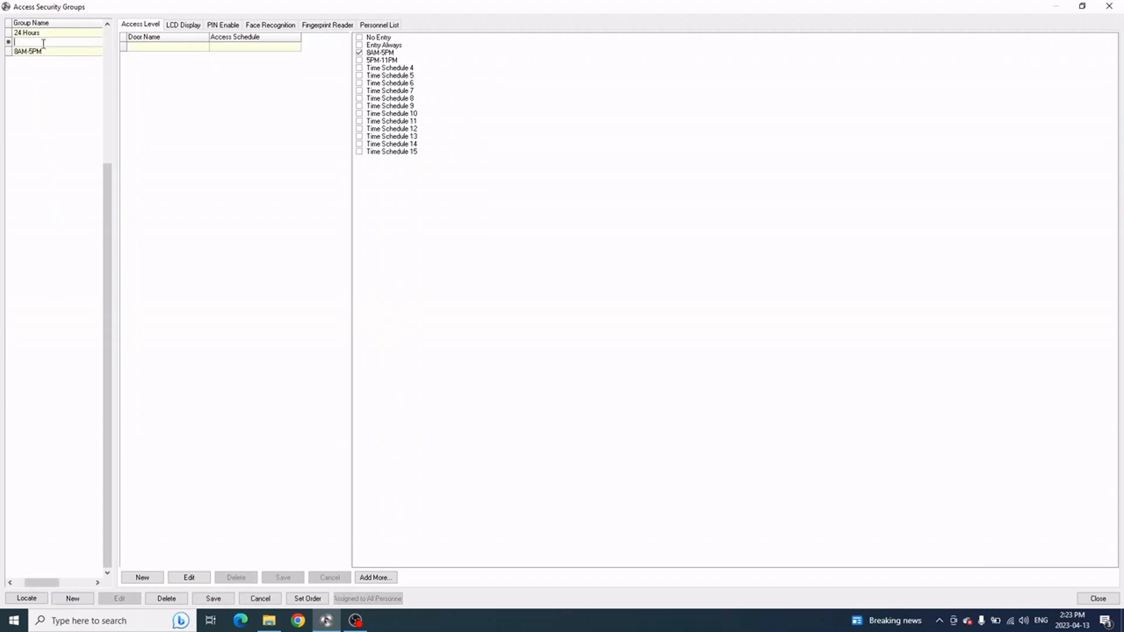
{"action": "type", "text": "5"}
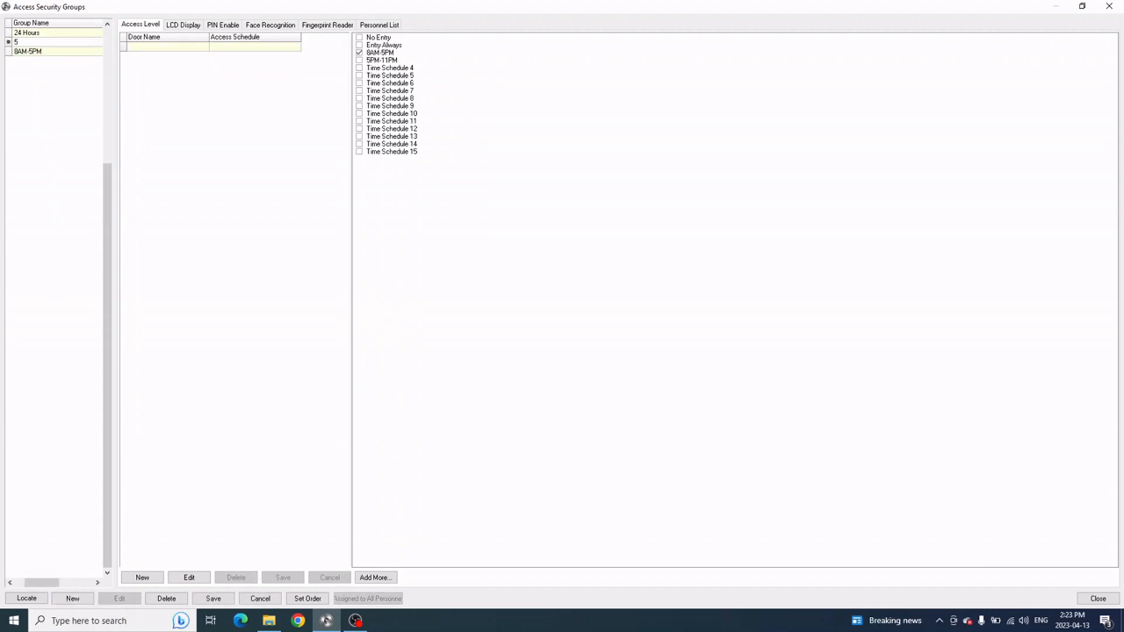
{"action": "type", "text": "PM-11PM"}
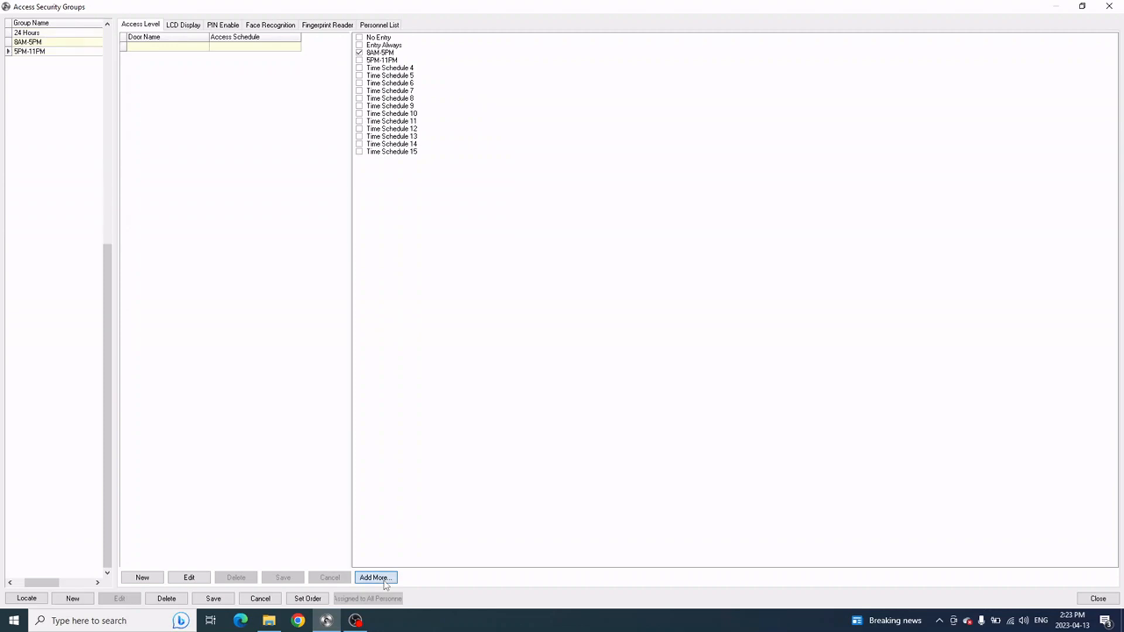
Add Door 1 and Door 2 with ATG3 (5PM-11PM) as their default schedule
{"action": "left_click", "coordinate": [375, 577]}
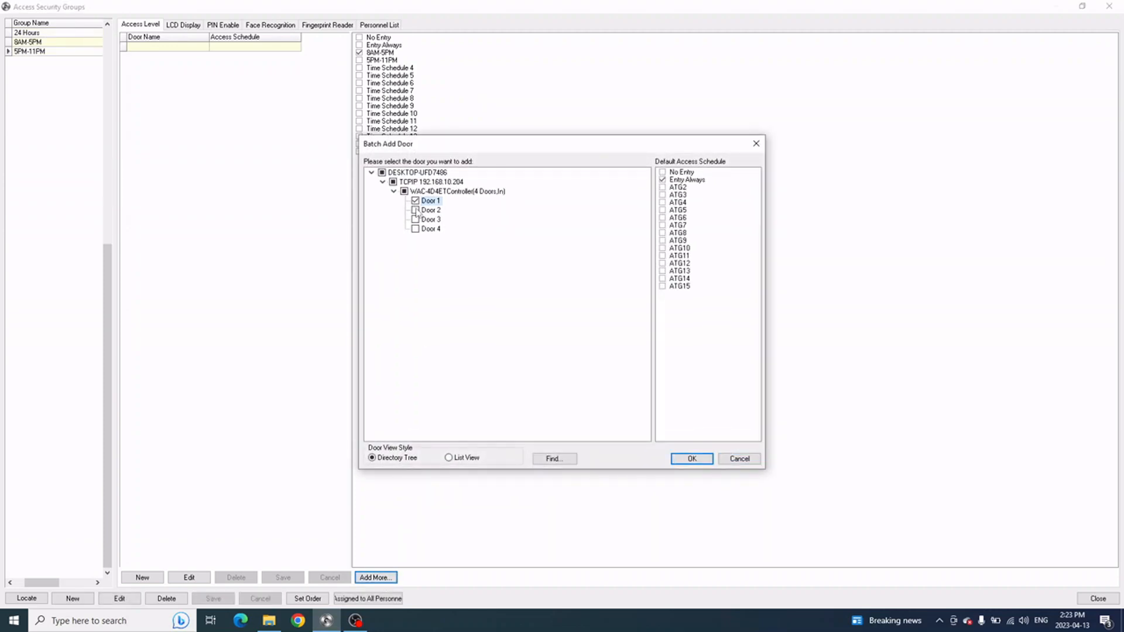
{"action": "left_click", "coordinate": [414, 209]}
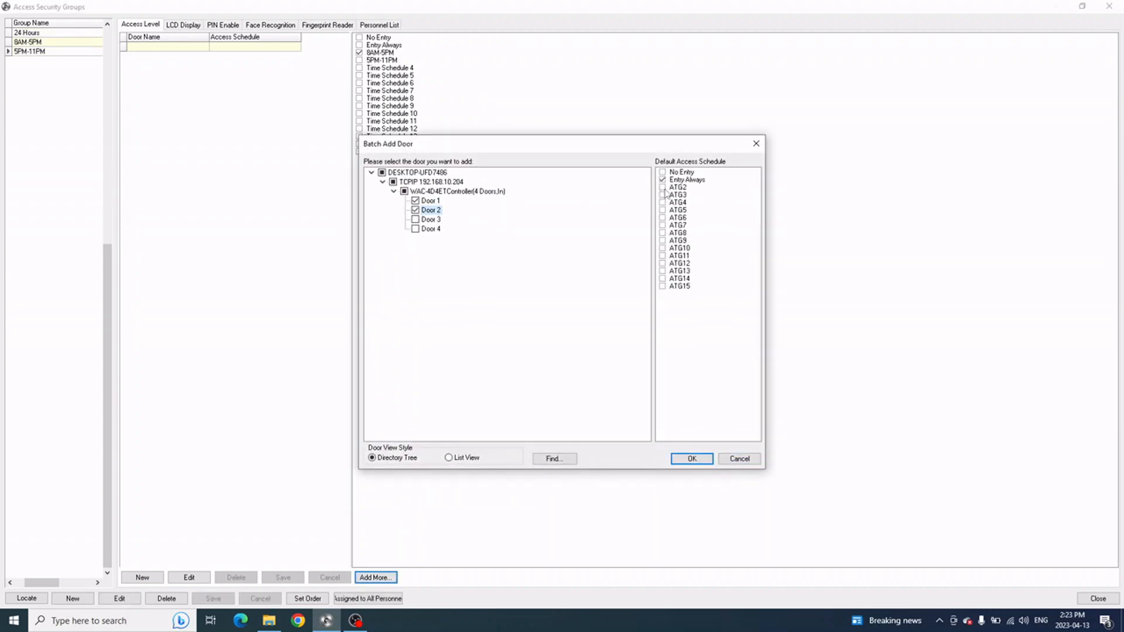
{"action": "left_click", "coordinate": [678, 187]}
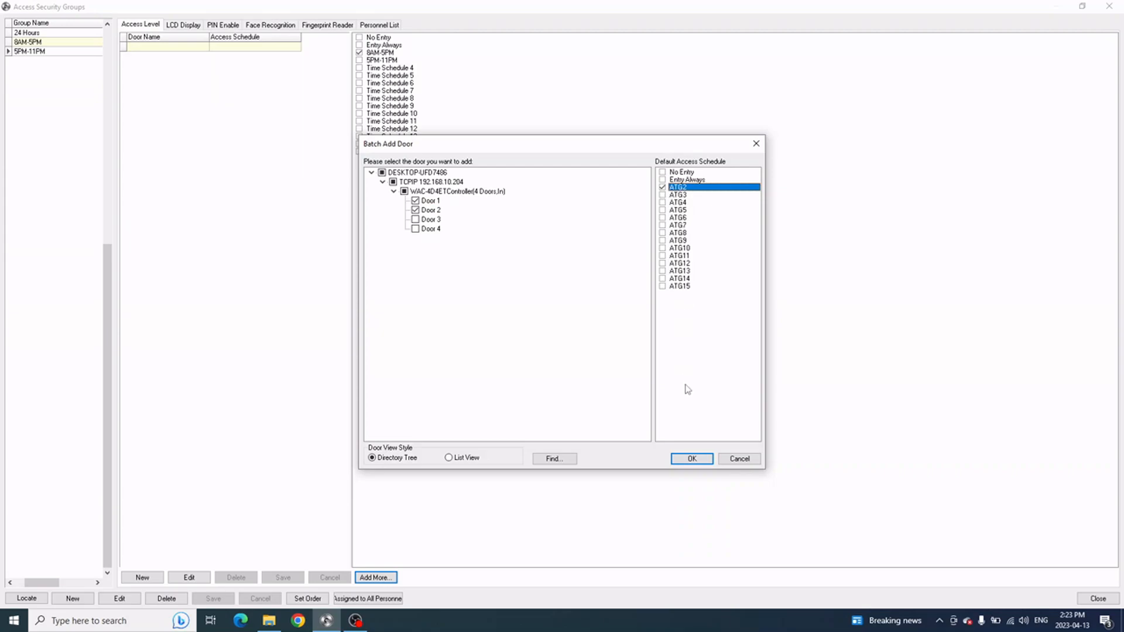
{"action": "left_click", "coordinate": [663, 196]}
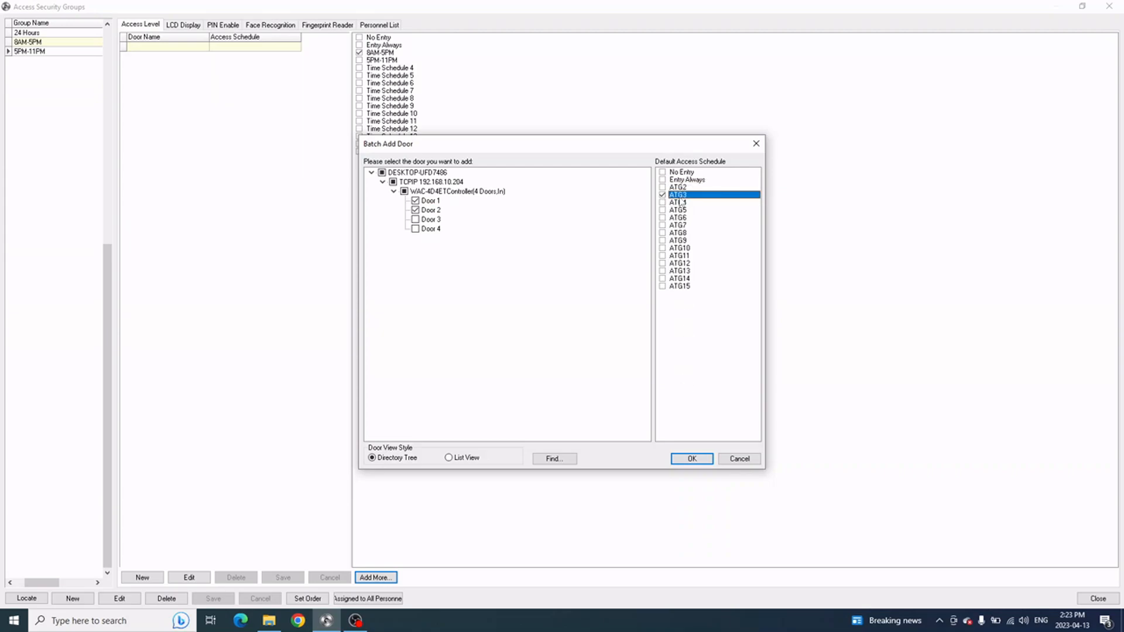
{"action": "left_click", "coordinate": [689, 459]}
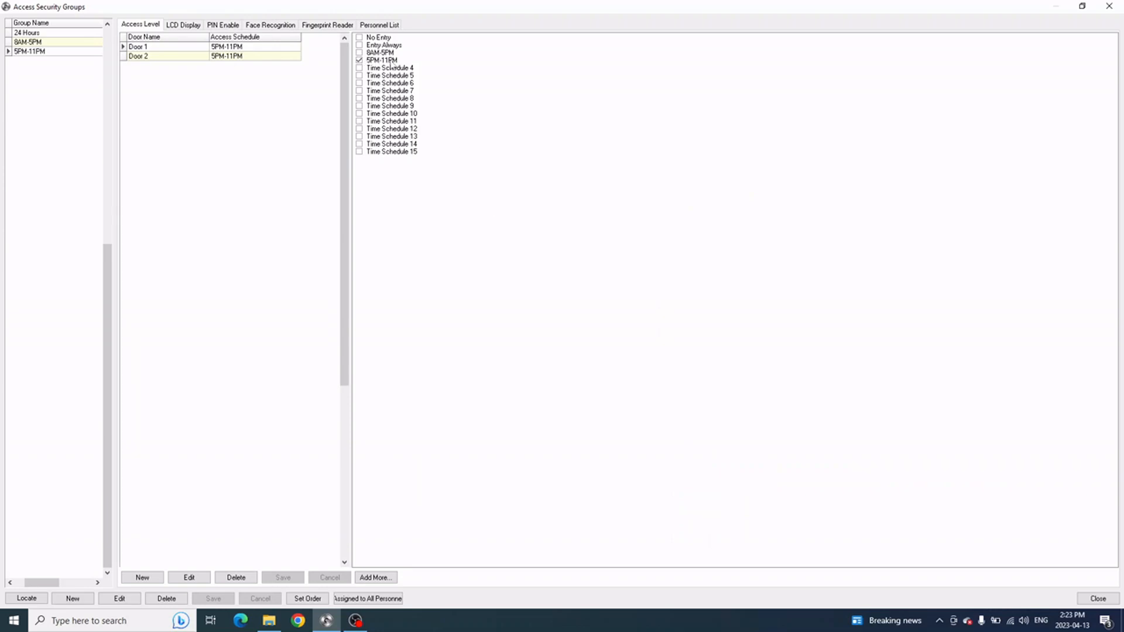
{"action": "mouse_move", "coordinate": [695, 386]}
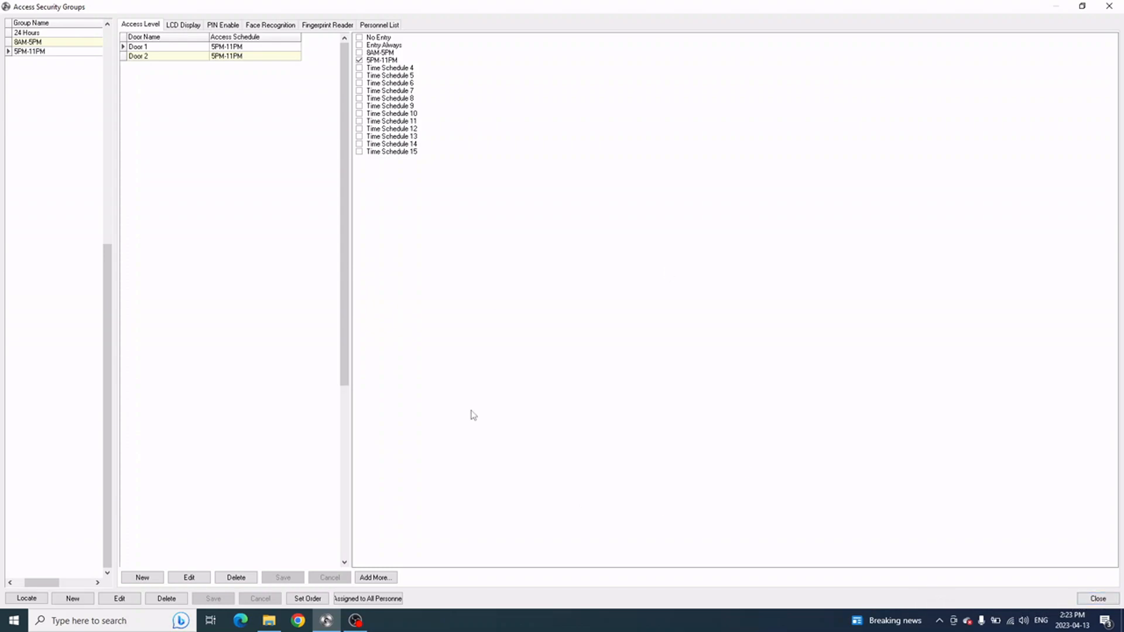
{"action": "mouse_move", "coordinate": [400, 540]}
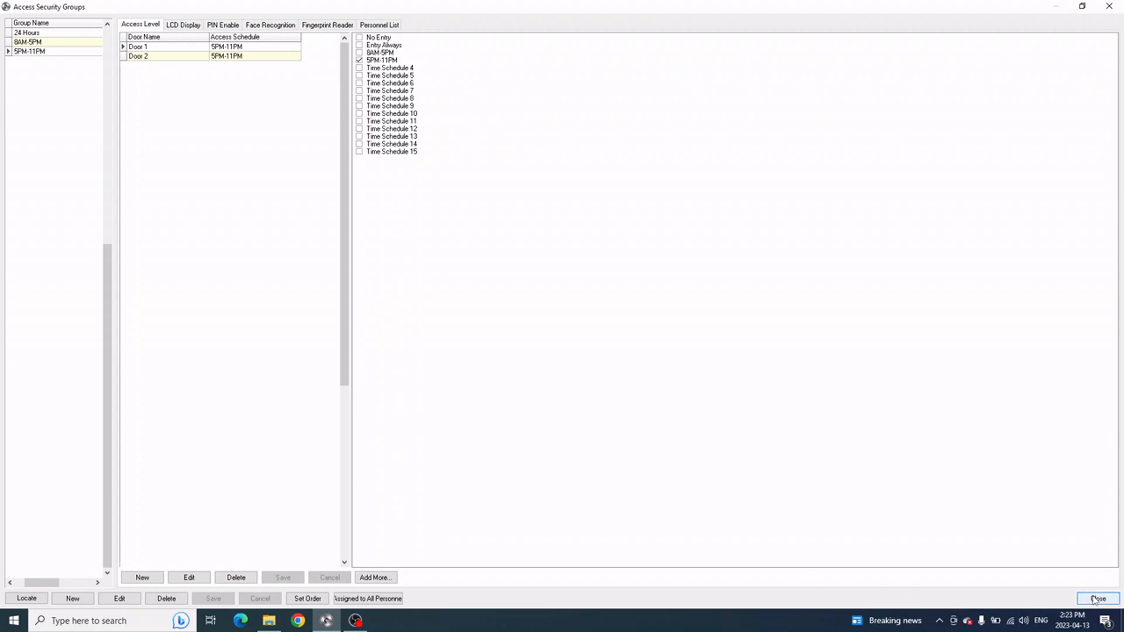
Close Access Security Groups and bring up the Access Level window
{"action": "left_click", "coordinate": [1094, 598]}
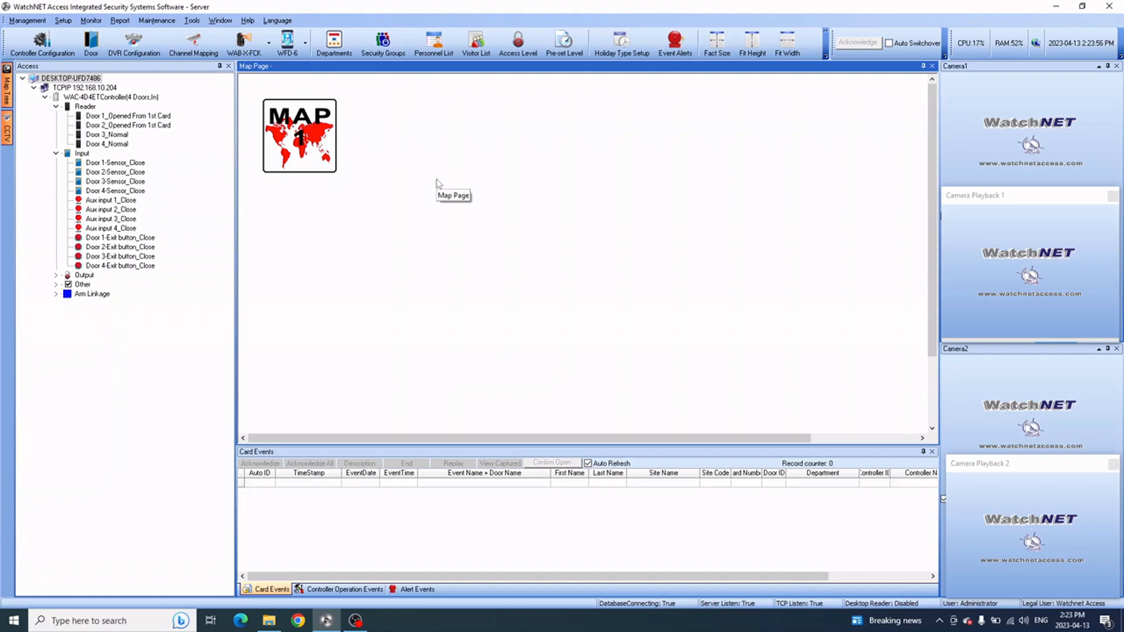
{"action": "mouse_move", "coordinate": [430, 189]}
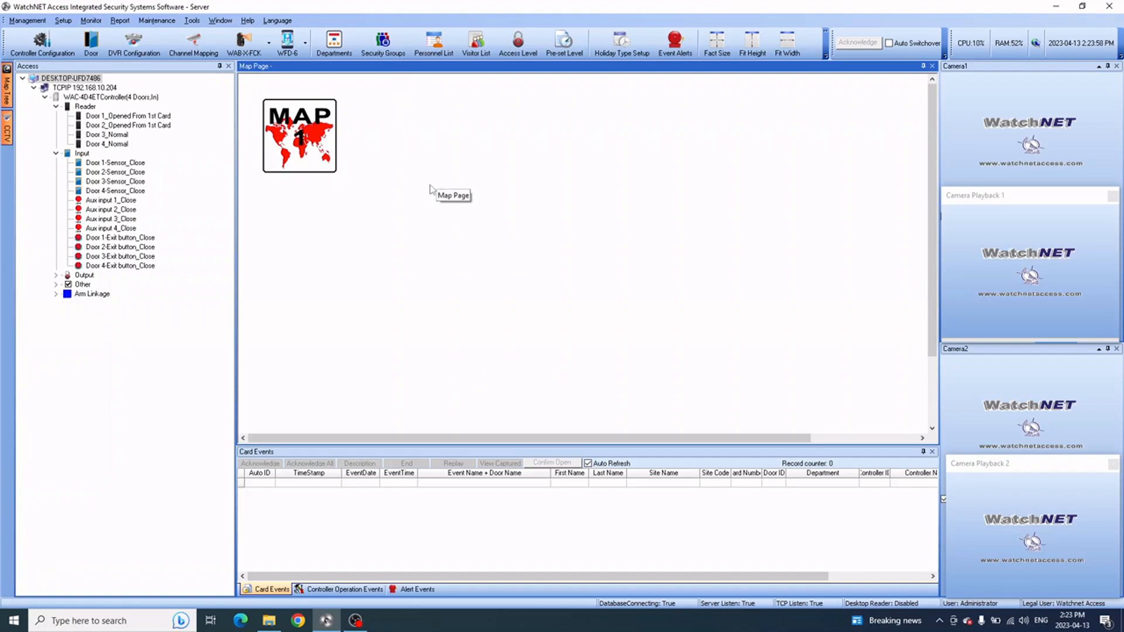
{"action": "mouse_move", "coordinate": [516, 44]}
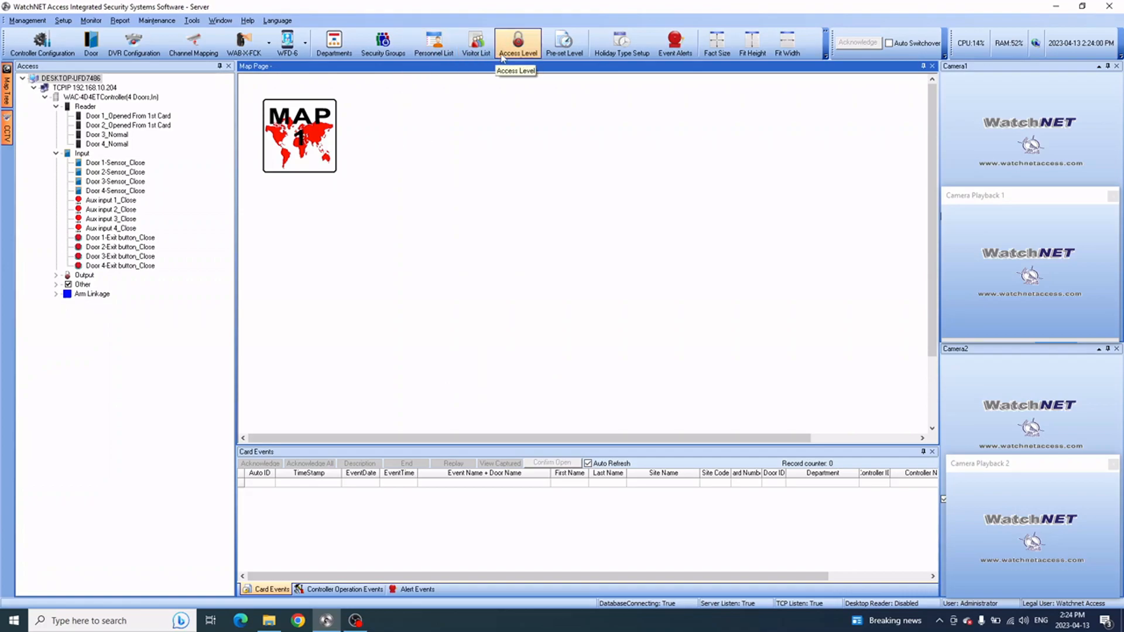
{"action": "left_click", "coordinate": [518, 42]}
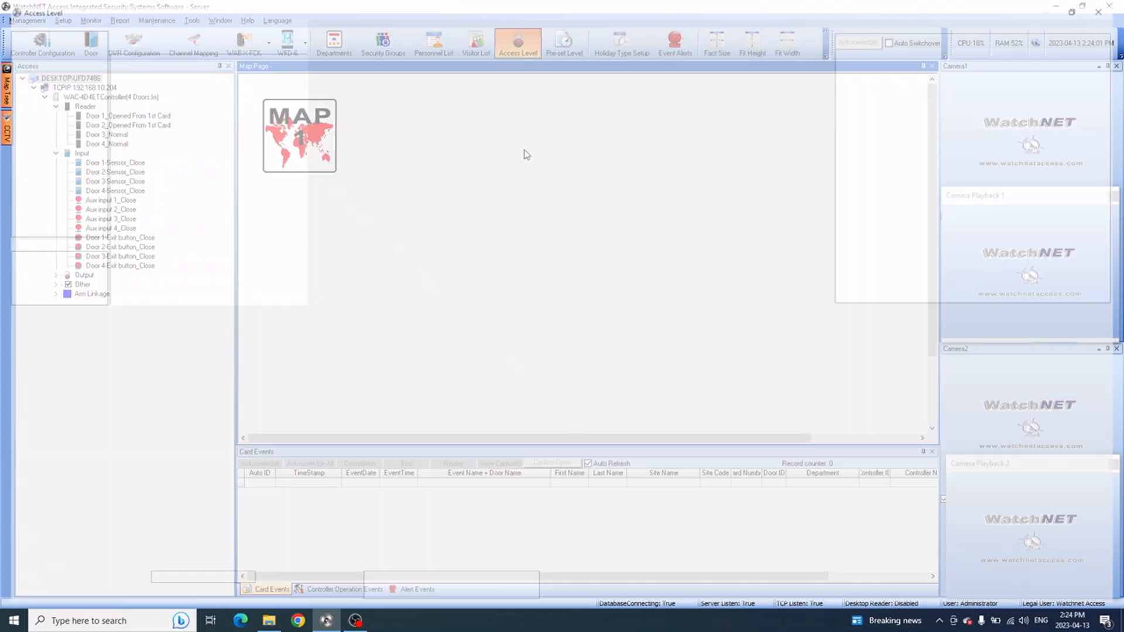
Tick the 8AM-5PM security group for Head Office in the Department List
{"action": "left_click", "coordinate": [518, 42]}
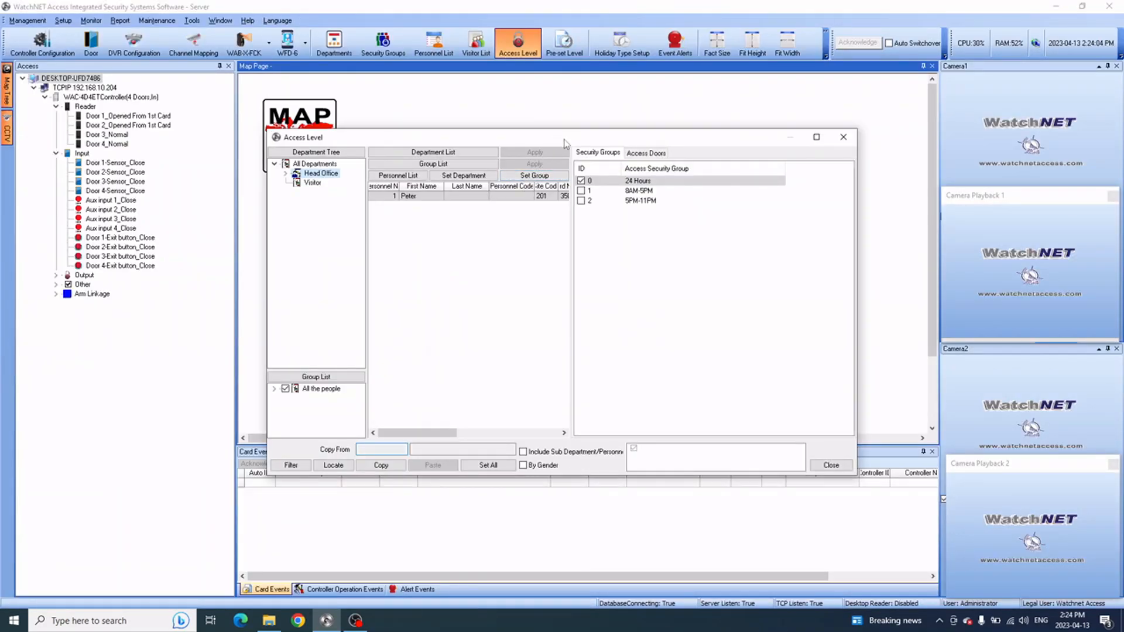
{"action": "left_click", "coordinate": [816, 137]}
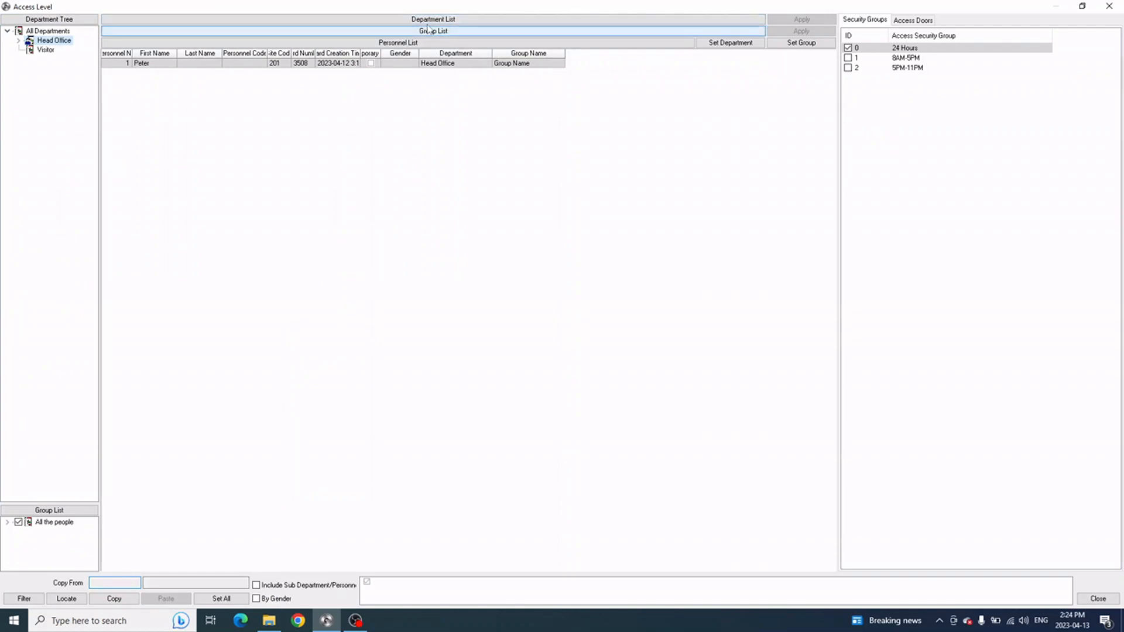
{"action": "left_click", "coordinate": [434, 20]}
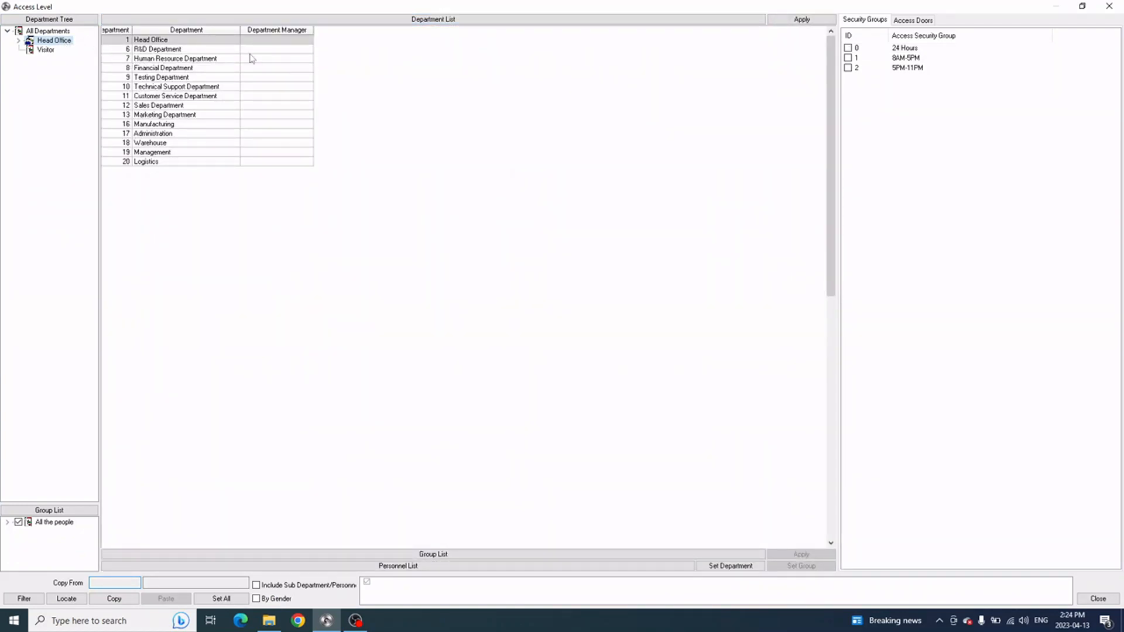
{"action": "mouse_move", "coordinate": [791, 94]}
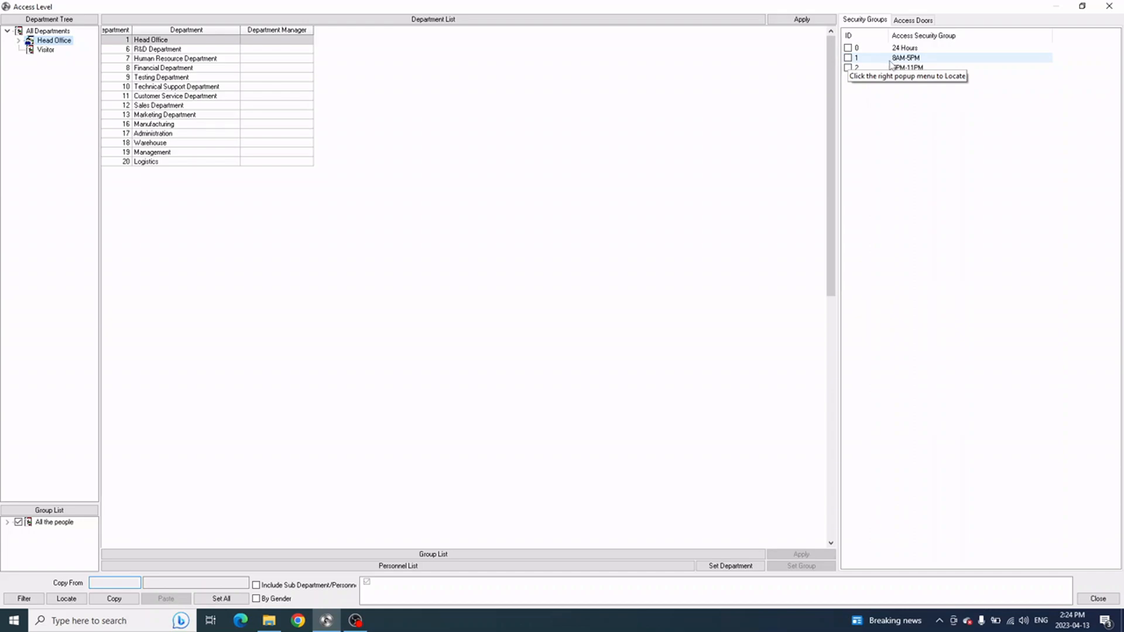
{"action": "left_click", "coordinate": [848, 58]}
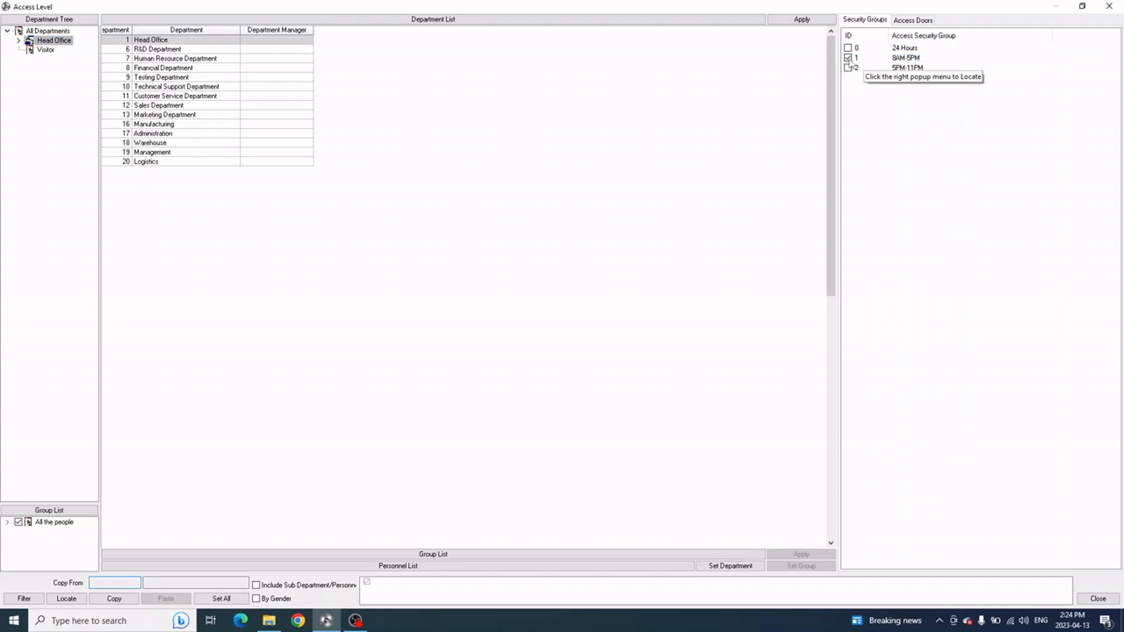
{"action": "left_click", "coordinate": [800, 19]}
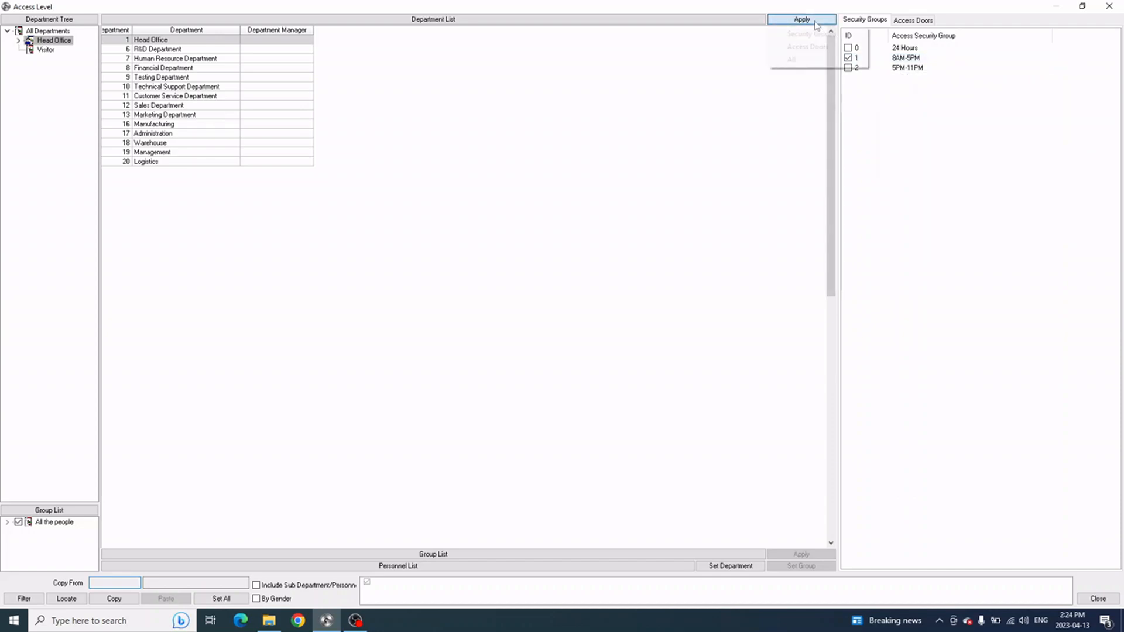
Apply the Head Office department's 8AM-5PM security group to all its personnel
{"action": "left_click", "coordinate": [801, 20]}
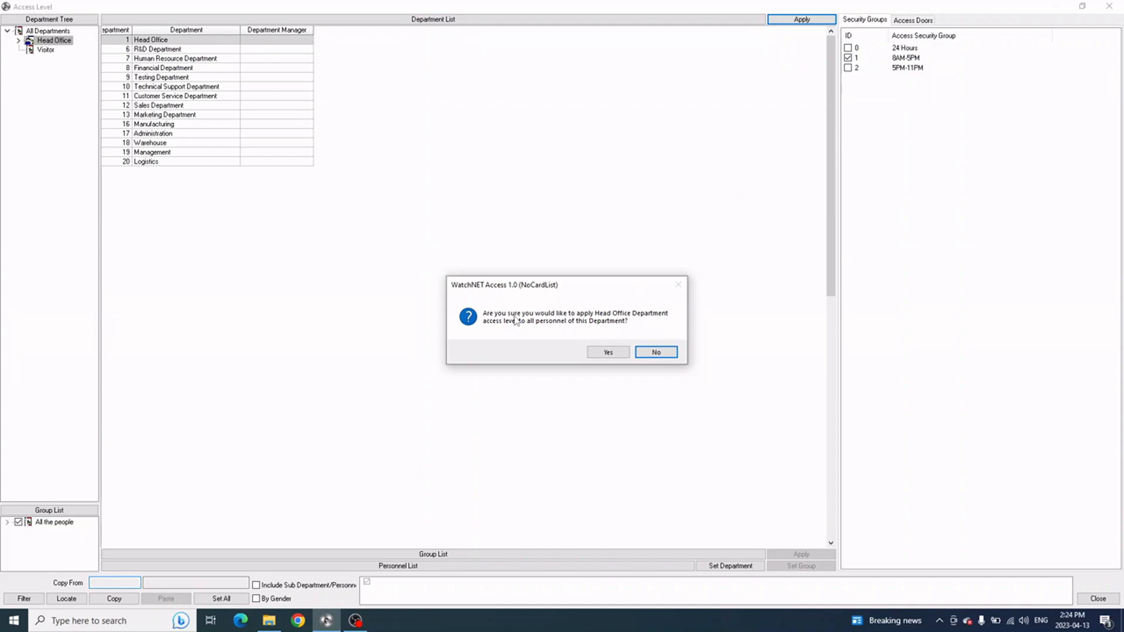
{"action": "mouse_move", "coordinate": [537, 323]}
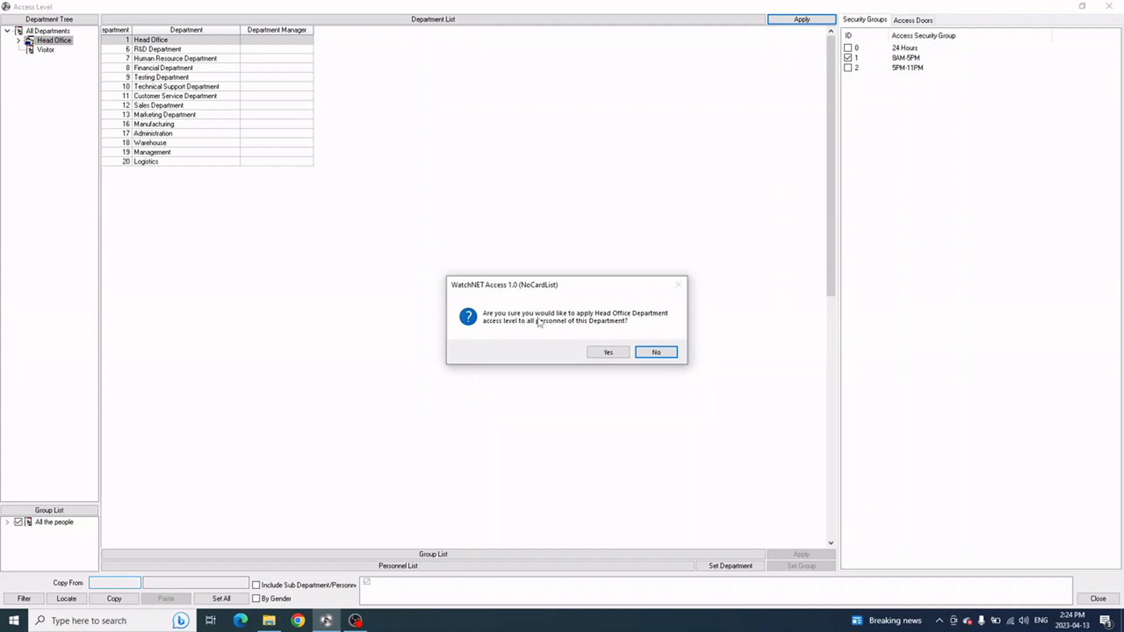
{"action": "mouse_move", "coordinate": [547, 327]}
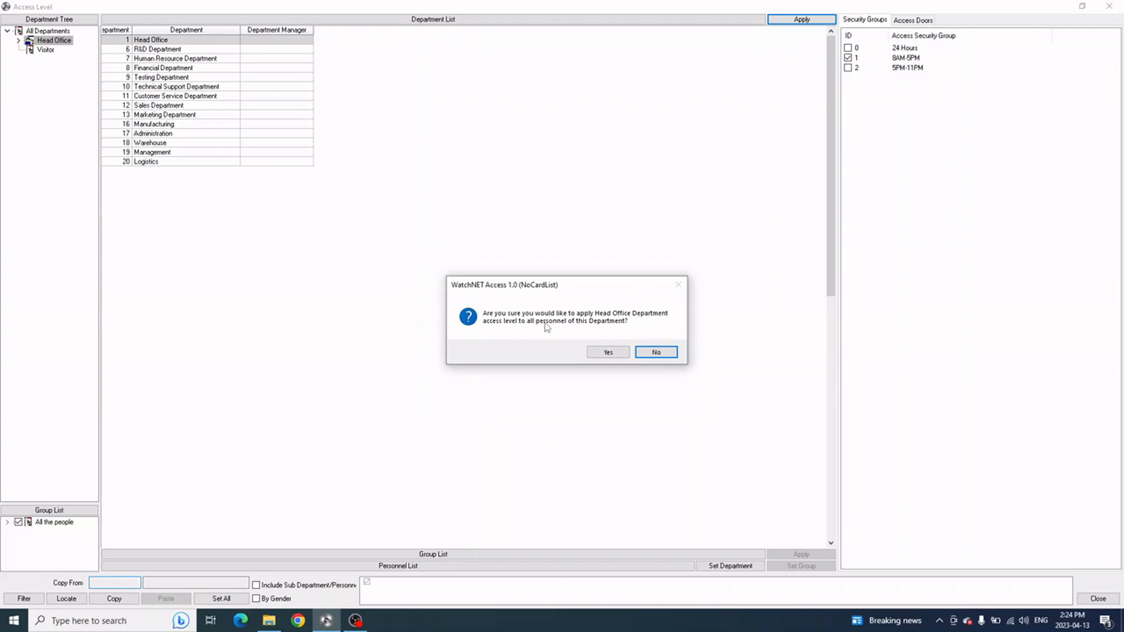
{"action": "mouse_move", "coordinate": [569, 333]}
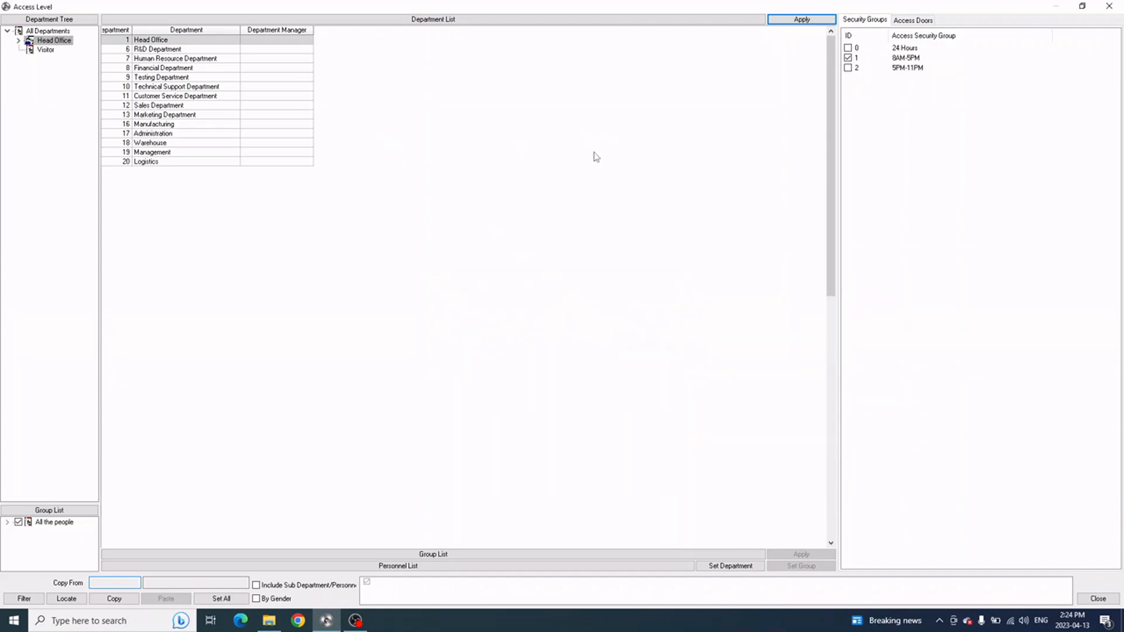
{"action": "mouse_move", "coordinate": [600, 163]}
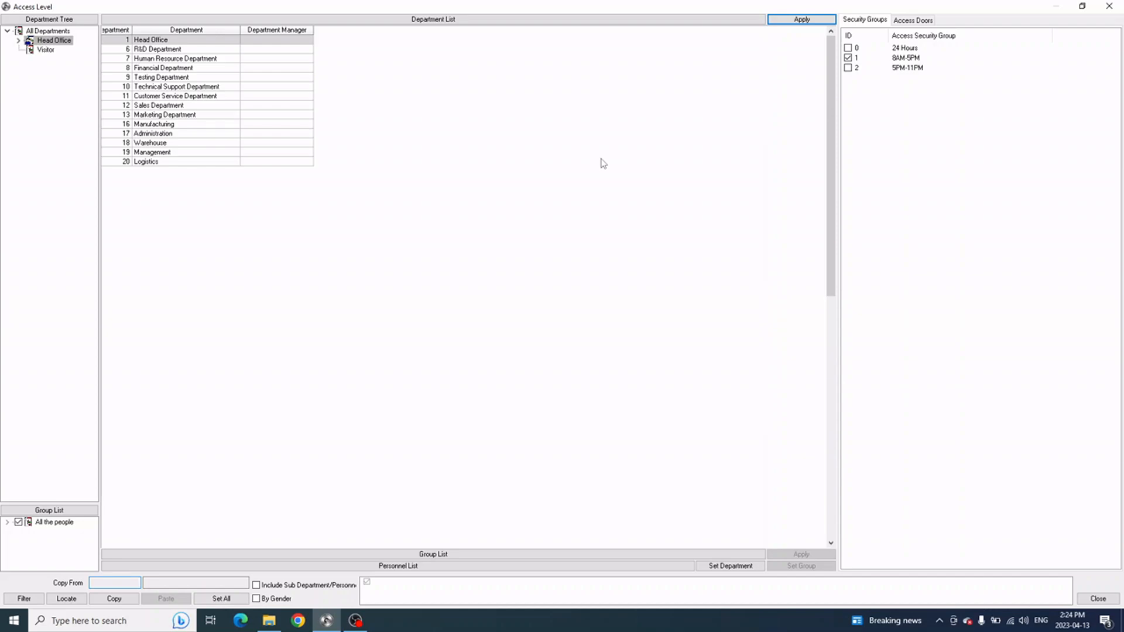
{"action": "mouse_move", "coordinate": [582, 193]}
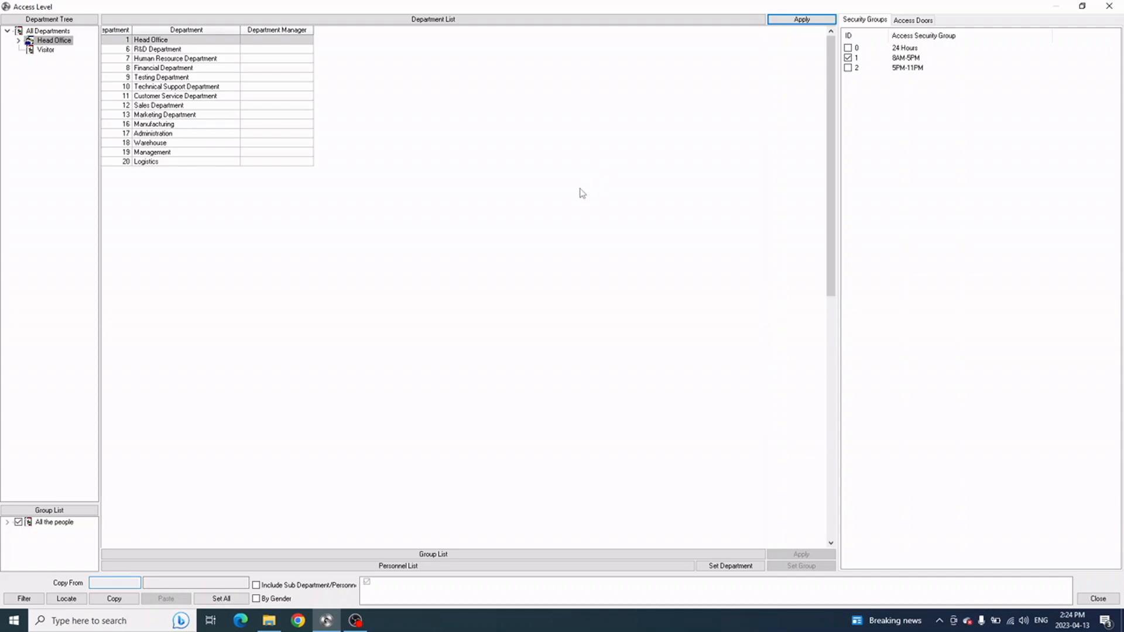
{"action": "mouse_move", "coordinate": [701, 153]}
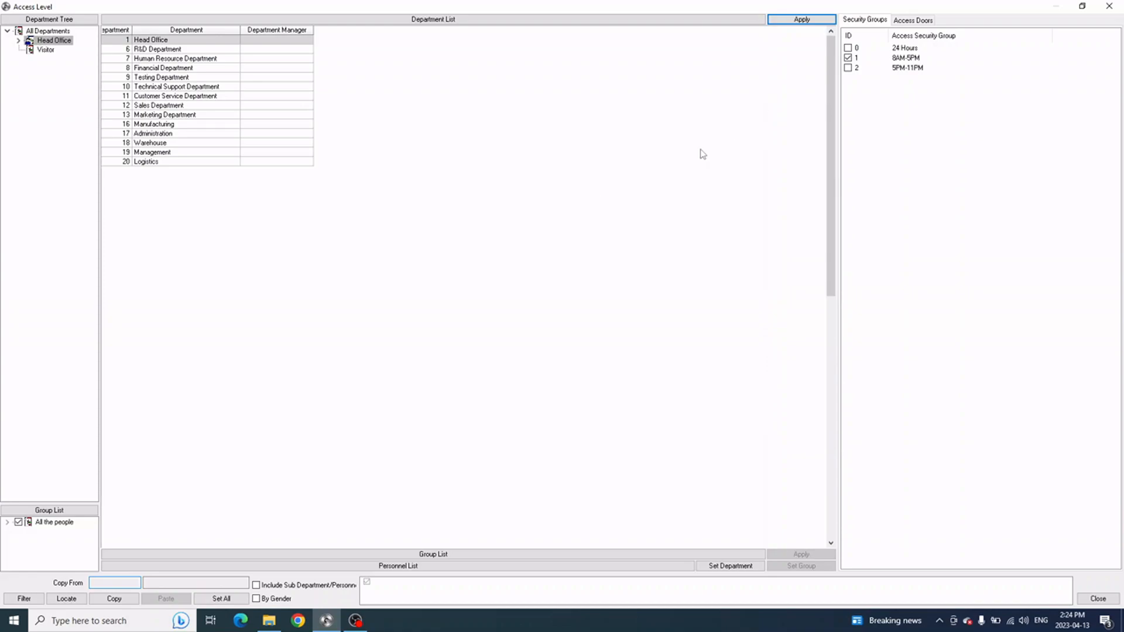
Close the Access Level window and return to the main monitoring map
{"action": "left_click", "coordinate": [1096, 598]}
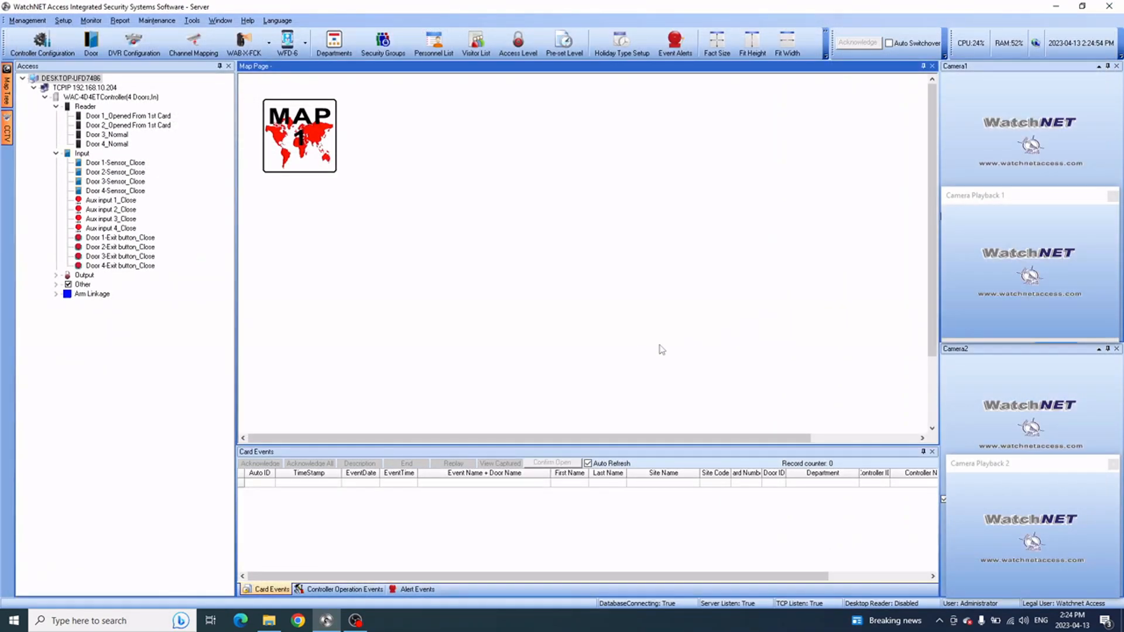
{"action": "mouse_move", "coordinate": [523, 406]}
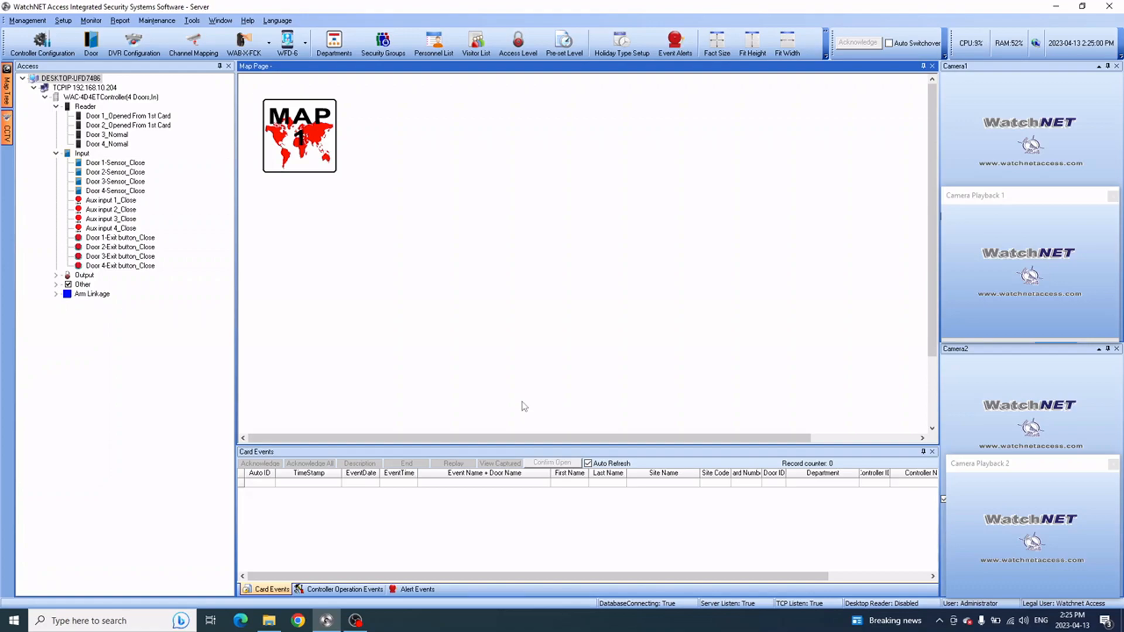
{"action": "mouse_move", "coordinate": [563, 379]}
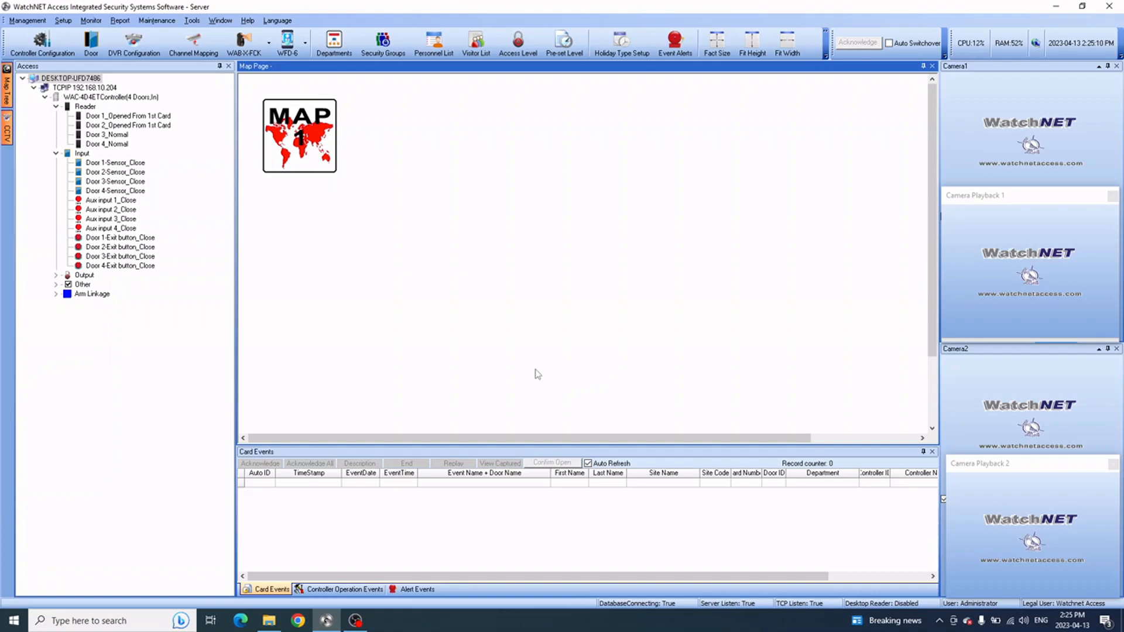
{"action": "mouse_move", "coordinate": [592, 361]}
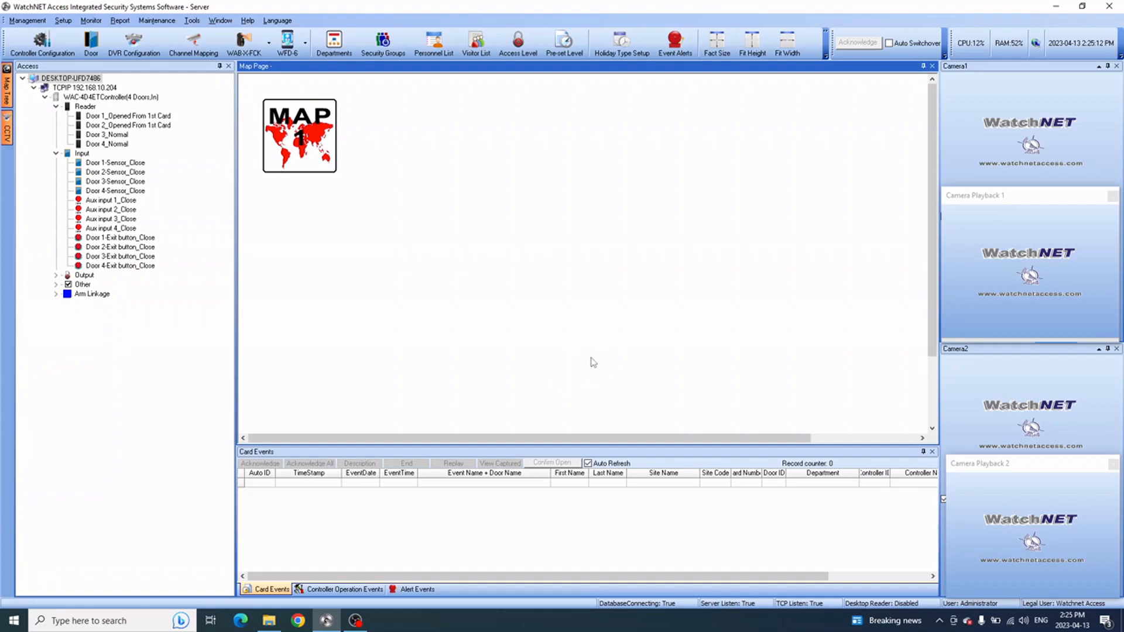